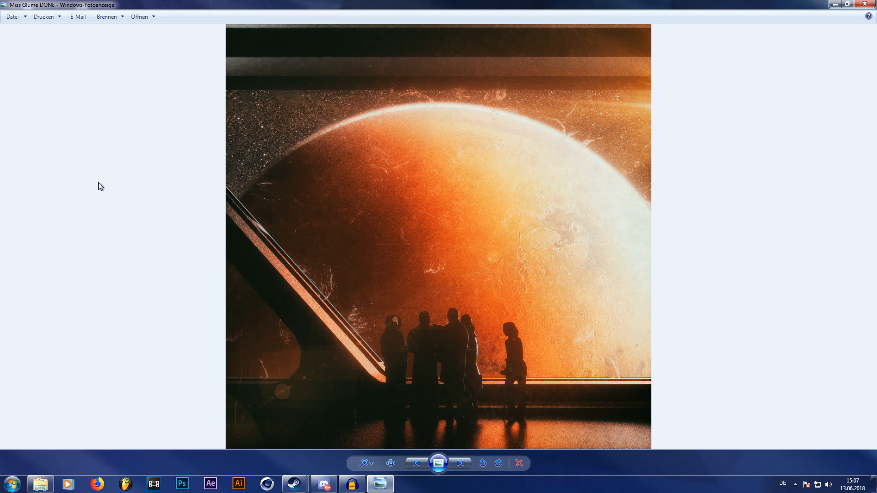
{"action": "mouse_move", "coordinate": [326, 145]}
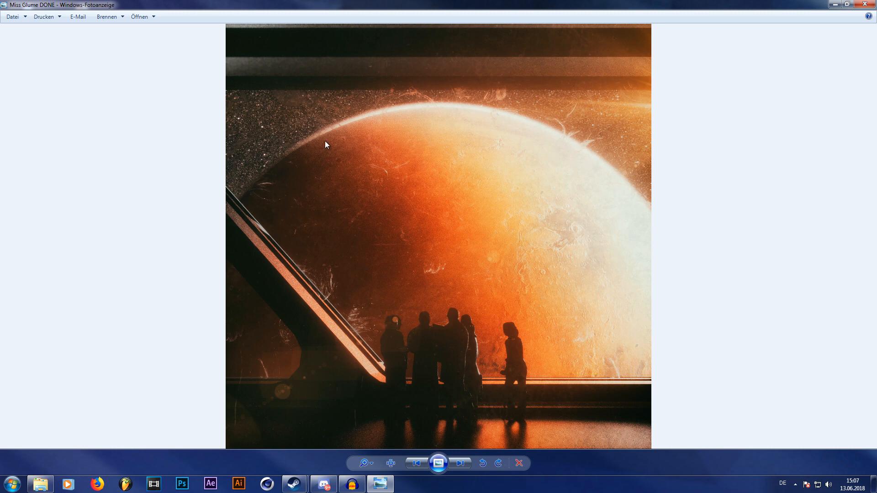
{"action": "mouse_move", "coordinate": [665, 225]}
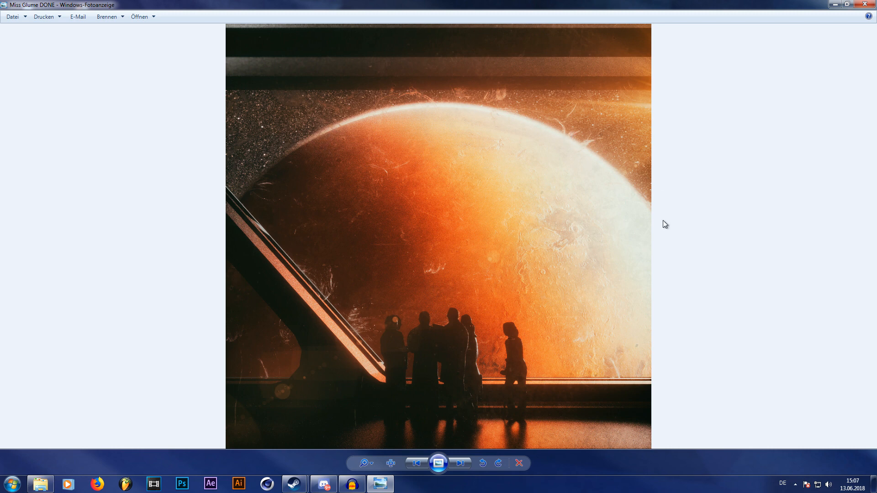
{"action": "mouse_move", "coordinate": [696, 198]}
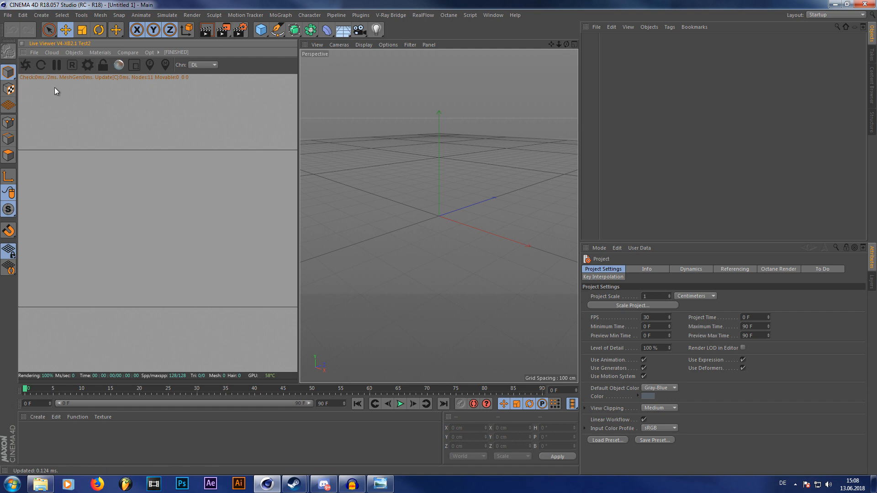
{"action": "mouse_move", "coordinate": [74, 50]}
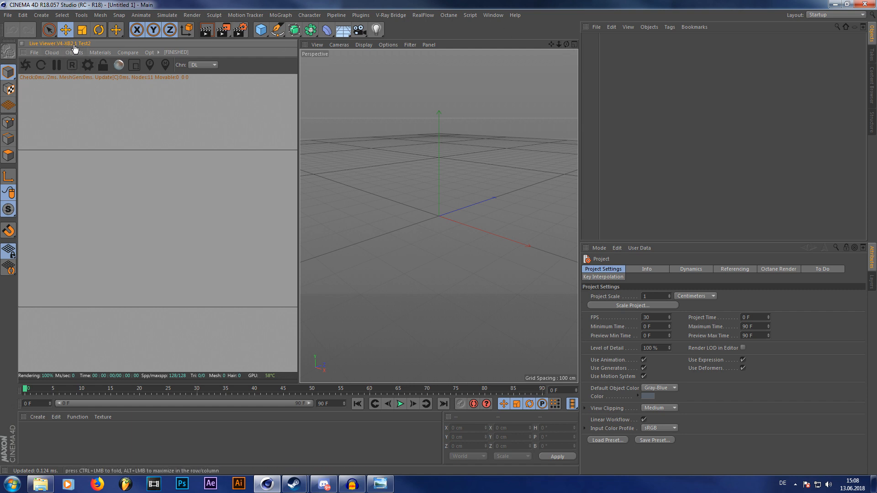
{"action": "mouse_move", "coordinate": [460, 88]}
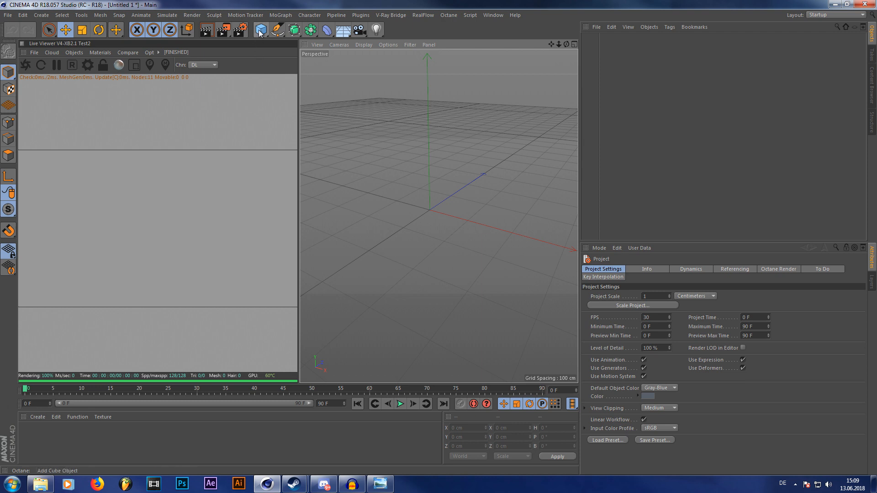
Add a Sphere and an Octane material, then start loading an image for its Diffuse texture.
{"action": "left_click", "coordinate": [259, 30]}
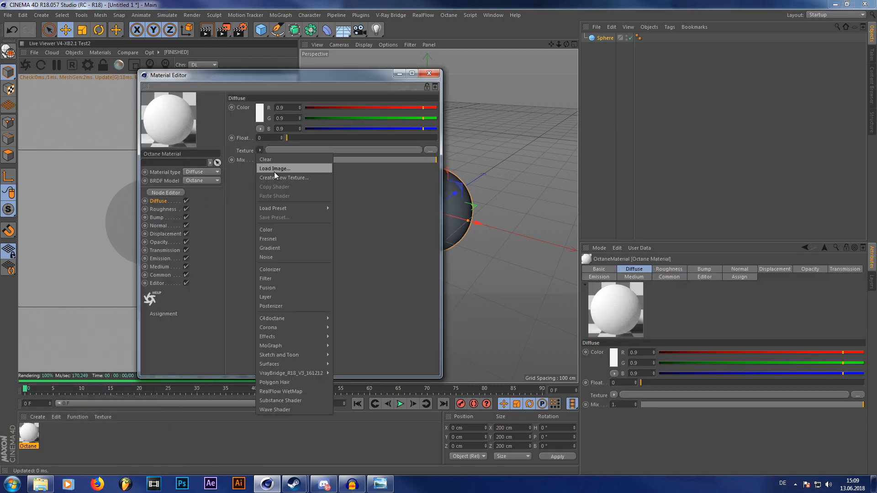
{"action": "left_click", "coordinate": [275, 168]}
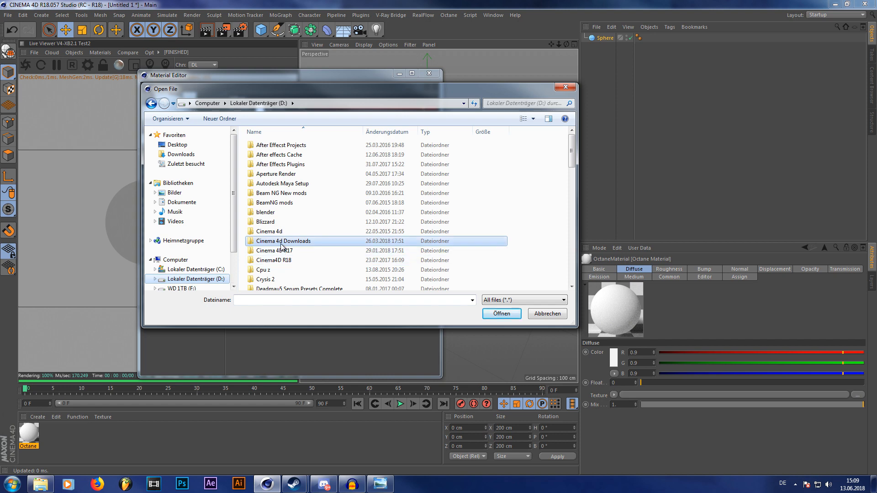
Browse Downloads > HDRIs > Space and load the 8k_mars image into the diffuse channel.
{"action": "double_click", "coordinate": [284, 241]}
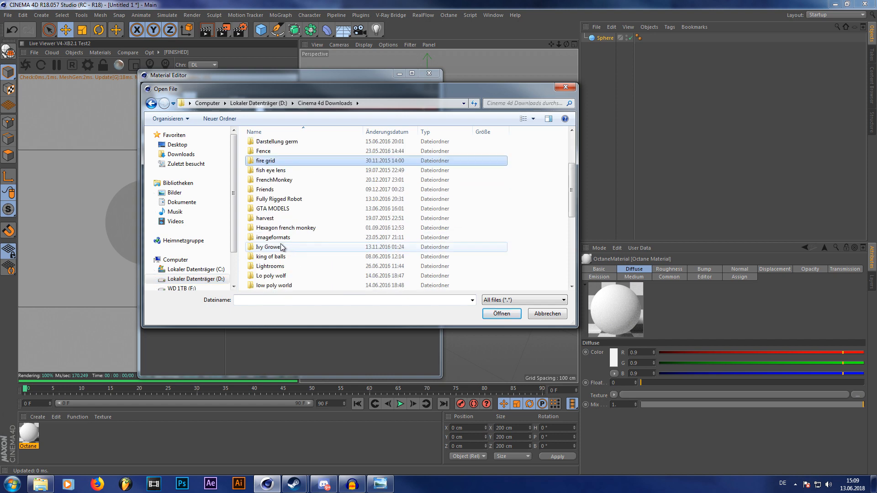
{"action": "scroll", "scroll_direction": "down", "scroll_amount": 3}
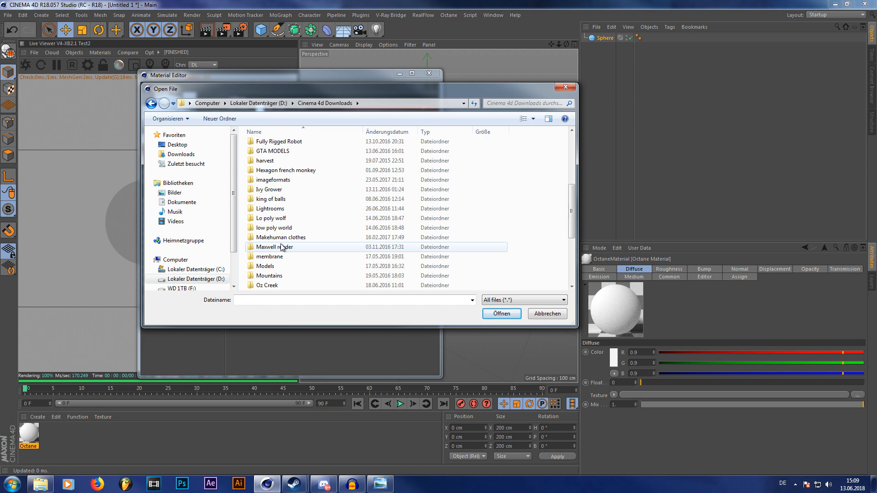
{"action": "scroll", "scroll_direction": "down", "scroll_amount": 3}
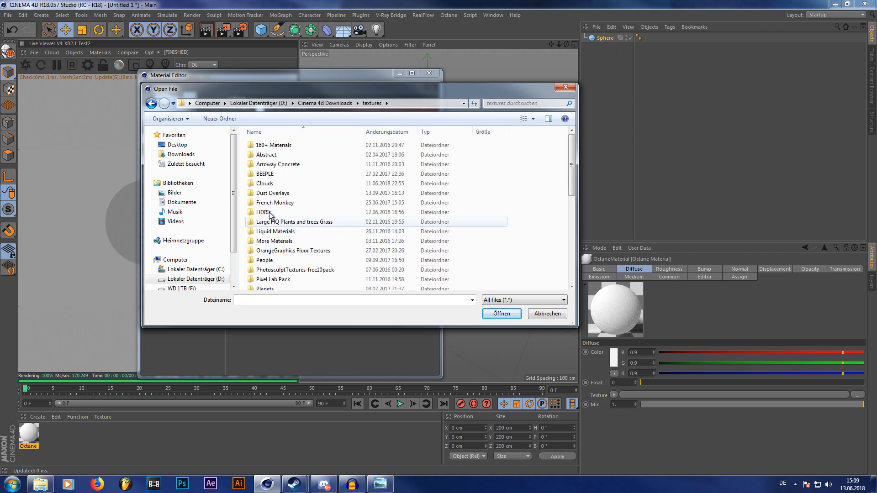
{"action": "double_click", "coordinate": [263, 212]}
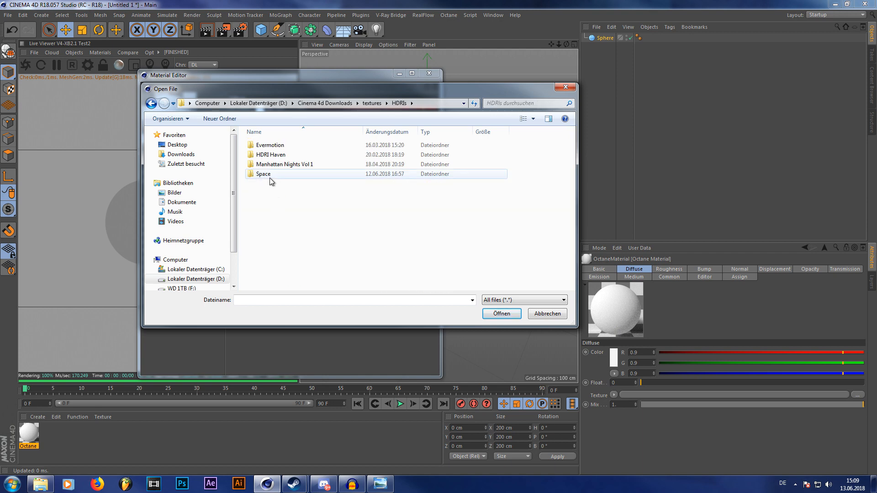
{"action": "double_click", "coordinate": [262, 174]}
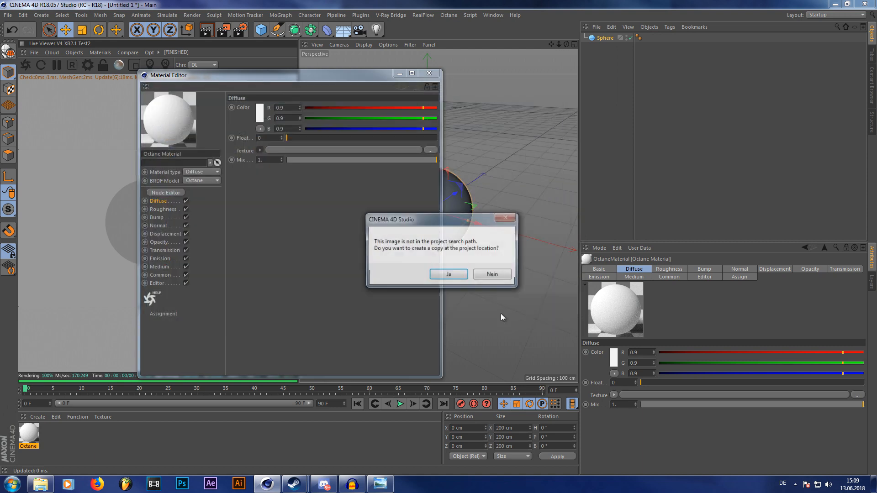
{"action": "left_click", "coordinate": [491, 274]}
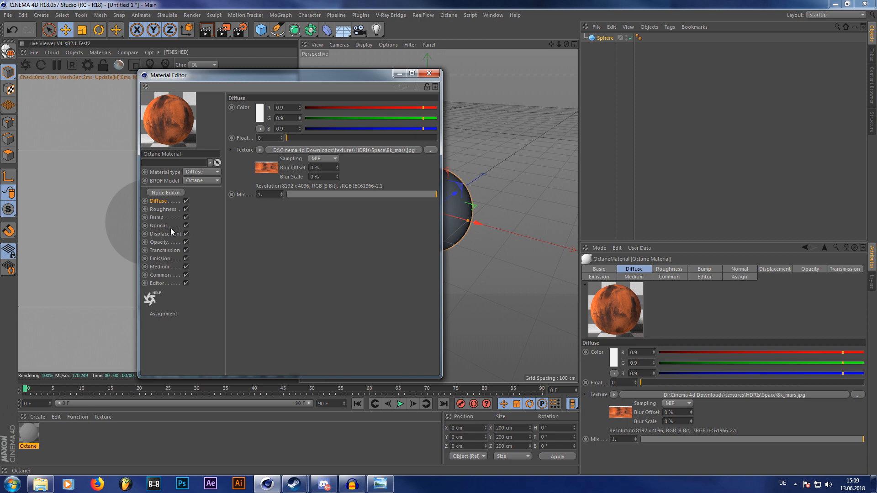
Load 8k_mars as an ImageTexture in the Bump channel and set the material type to Glossy with low roughness.
{"action": "left_click", "coordinate": [259, 110]}
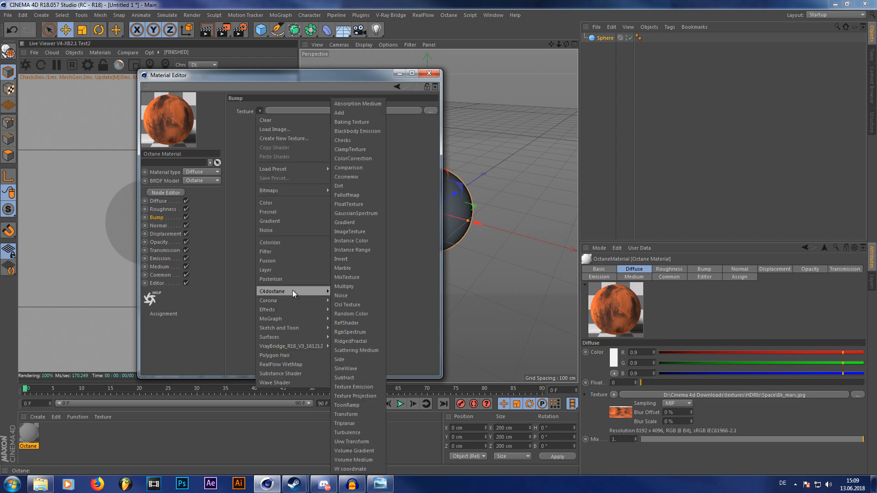
{"action": "mouse_move", "coordinate": [348, 276]}
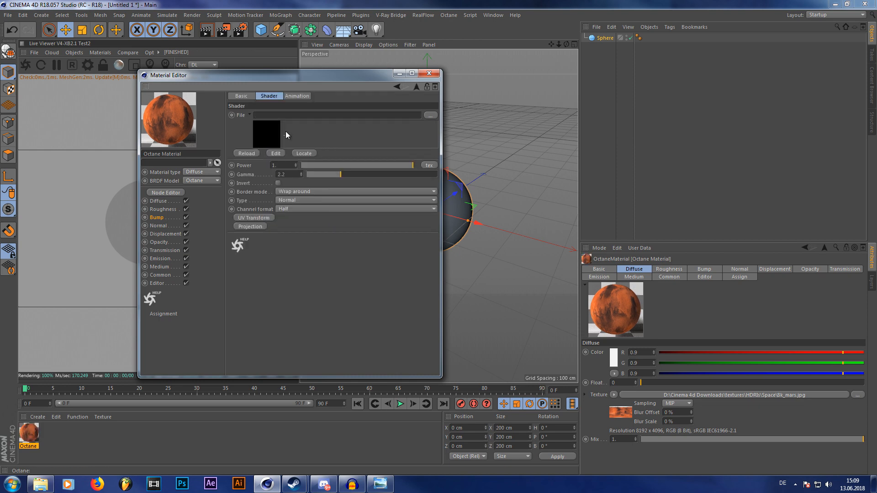
{"action": "left_click", "coordinate": [430, 115]}
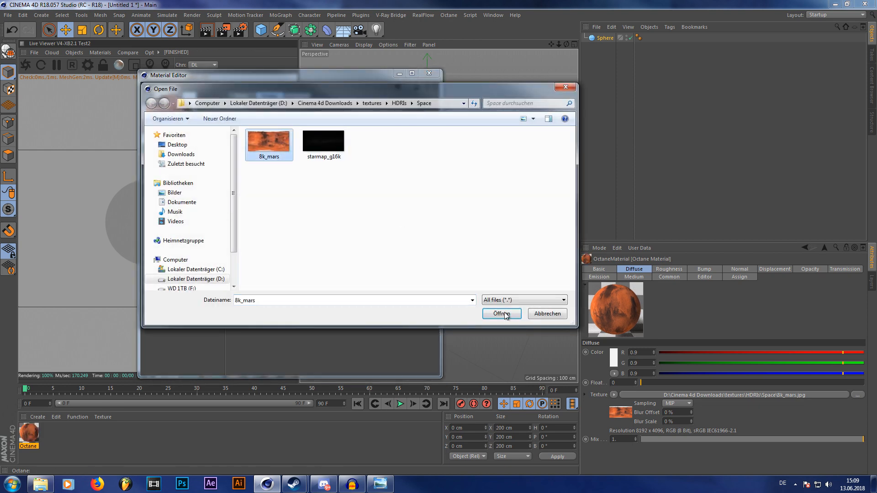
{"action": "left_click", "coordinate": [500, 313]}
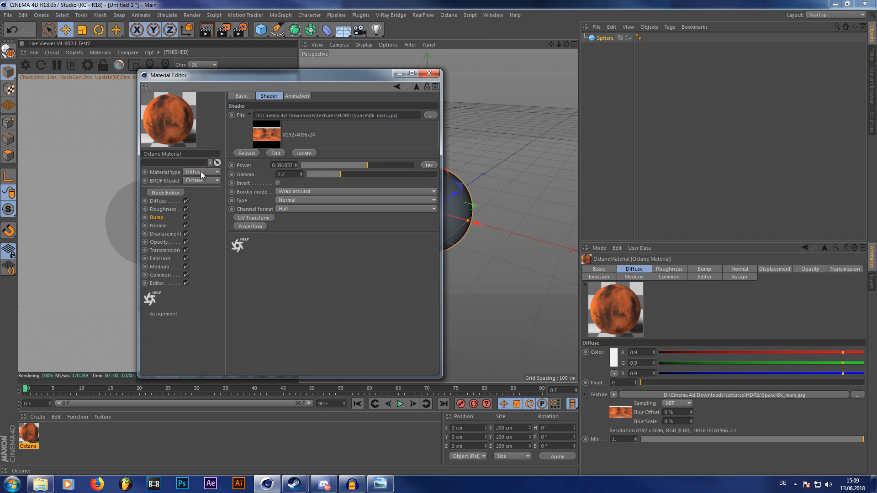
{"action": "left_click", "coordinate": [201, 171]}
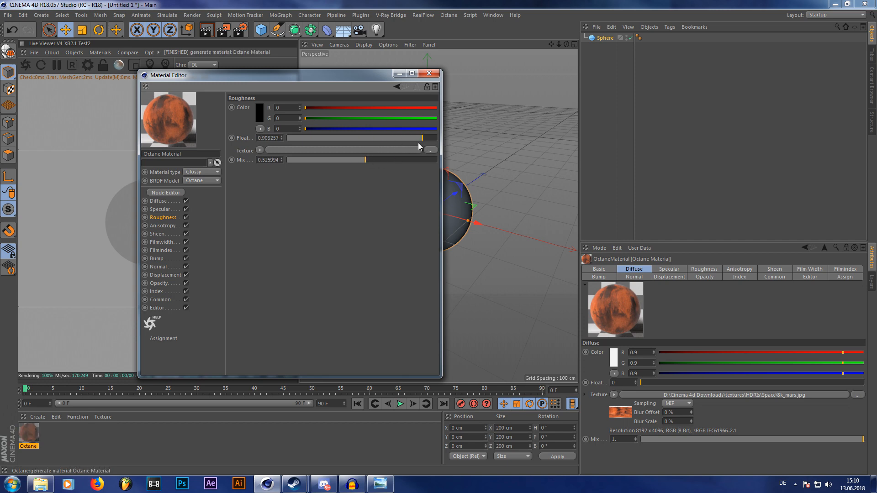
Assign the Octane Mars material to the Sphere so it renders textured in the live viewer.
{"action": "left_click", "coordinate": [429, 73]}
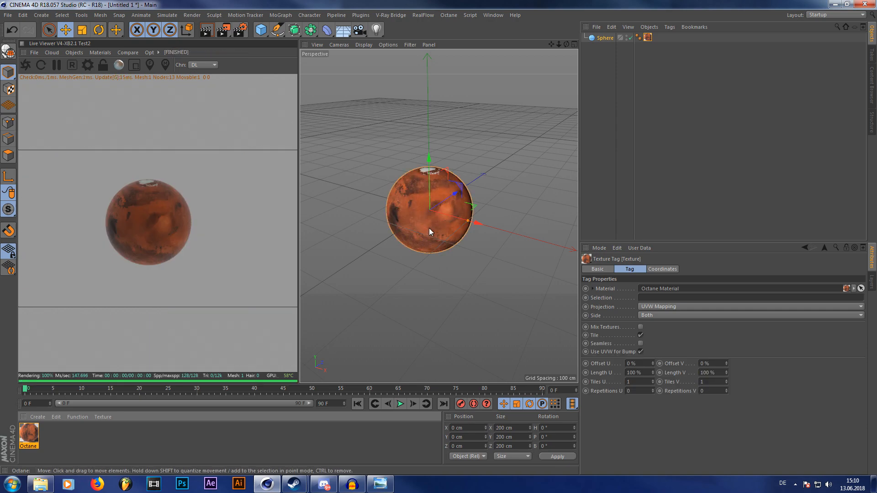
{"action": "scroll", "scroll_direction": "down", "scroll_amount": 3}
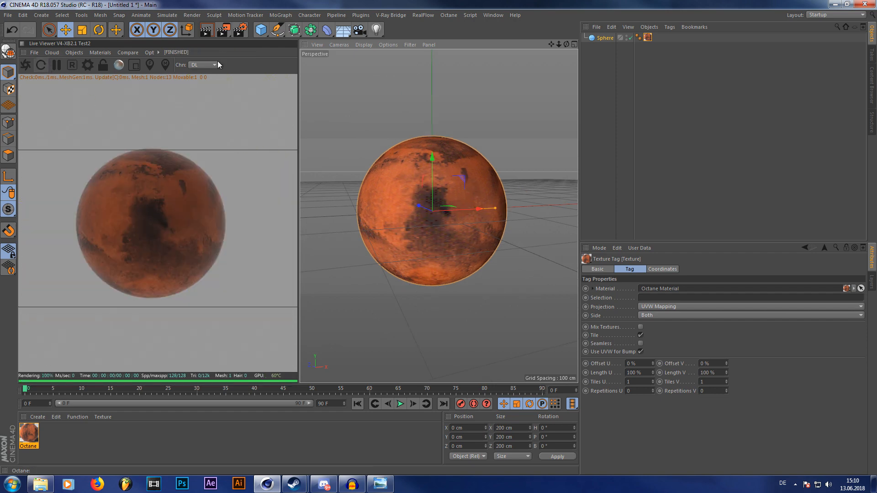
Add an Octane Texture Environment and load starmap_g16k as its background image.
{"action": "left_click", "coordinate": [74, 52]}
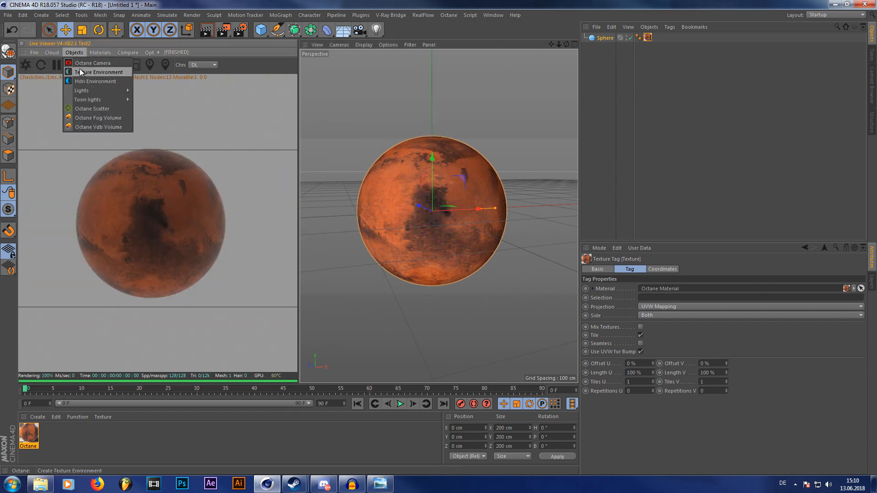
{"action": "left_click", "coordinate": [100, 72]}
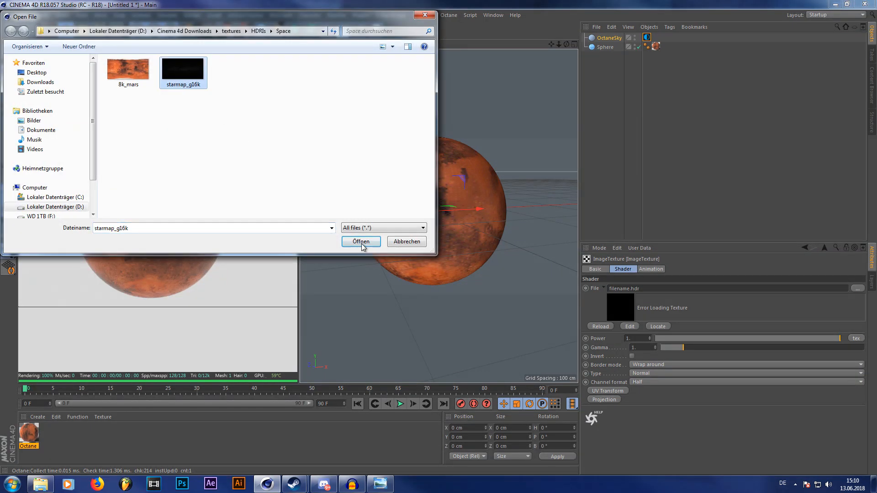
{"action": "left_click", "coordinate": [360, 241]}
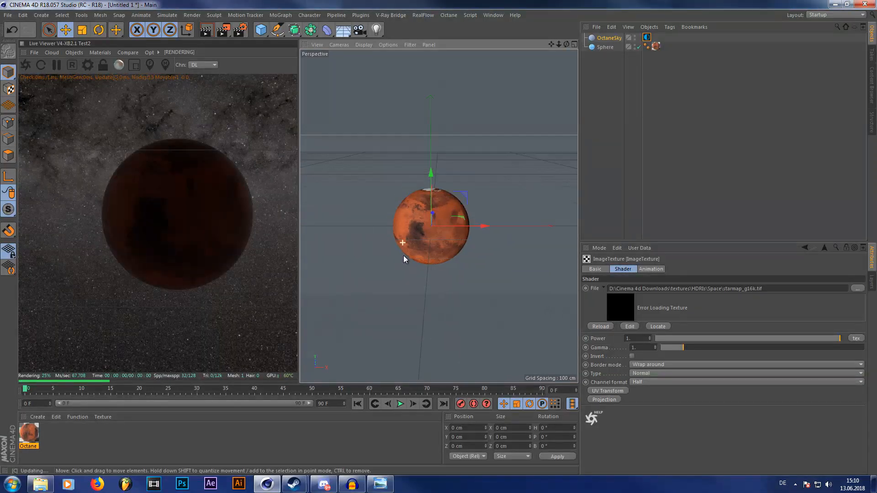
Add an Octane Arealight from Objects > Lights and position it beside the sphere.
{"action": "left_click", "coordinate": [73, 52]}
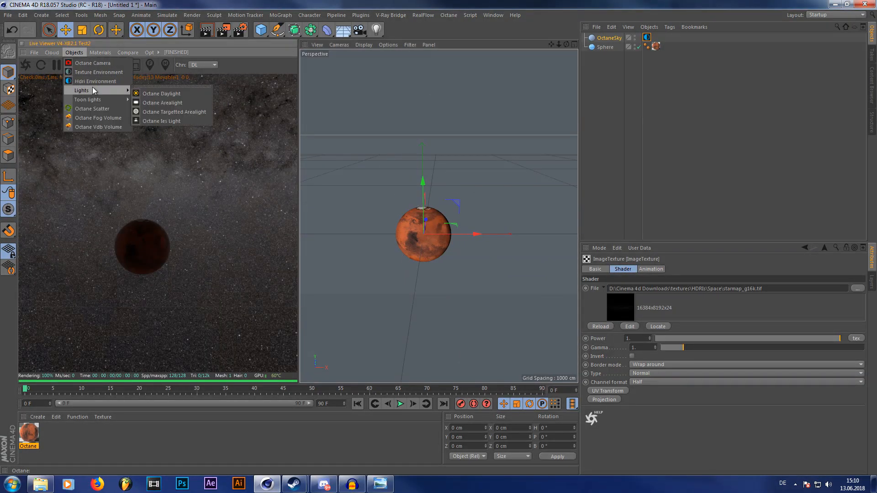
{"action": "left_click", "coordinate": [605, 47]}
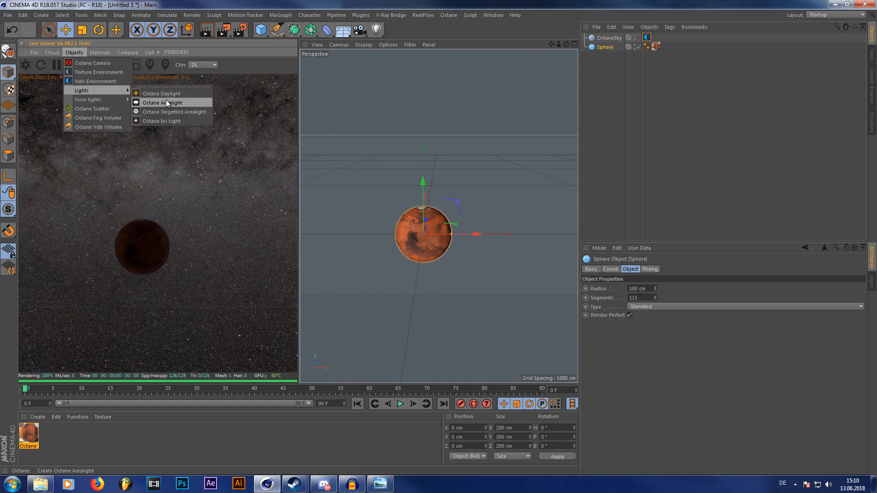
{"action": "left_click", "coordinate": [162, 103]}
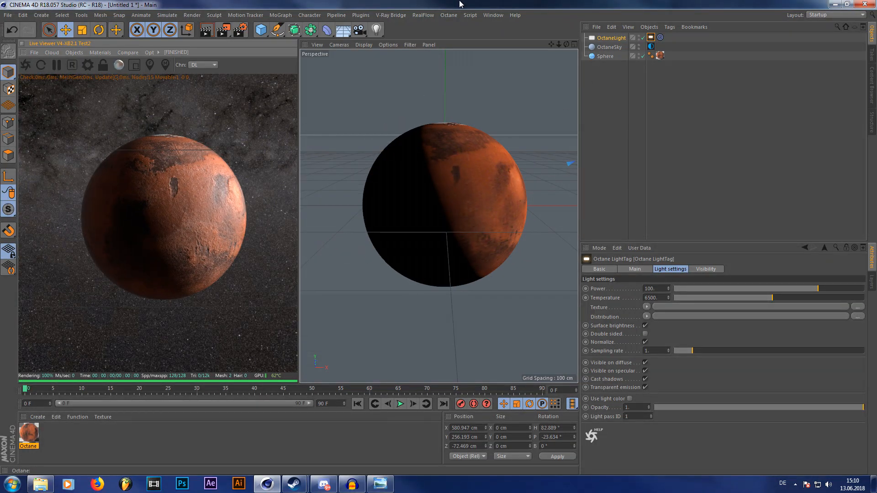
Add an Octane Fog Volume and duplicate the textured sphere.
{"action": "left_click", "coordinate": [74, 52]}
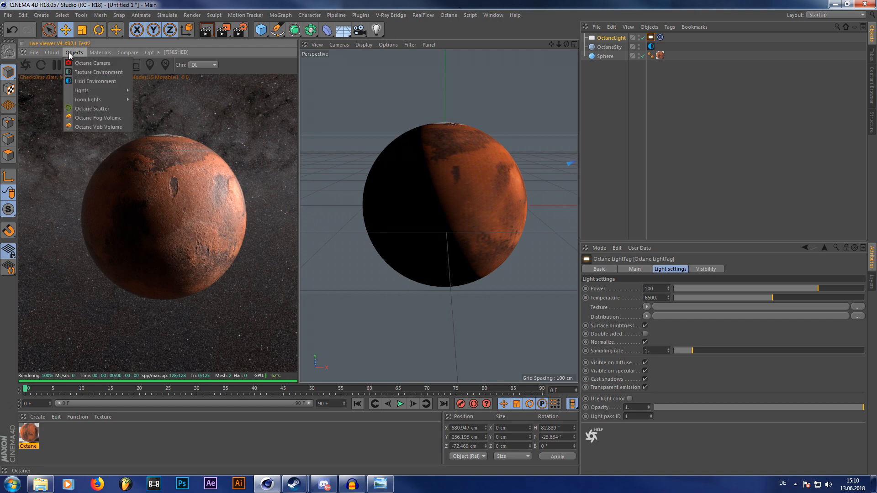
{"action": "left_click", "coordinate": [99, 126]}
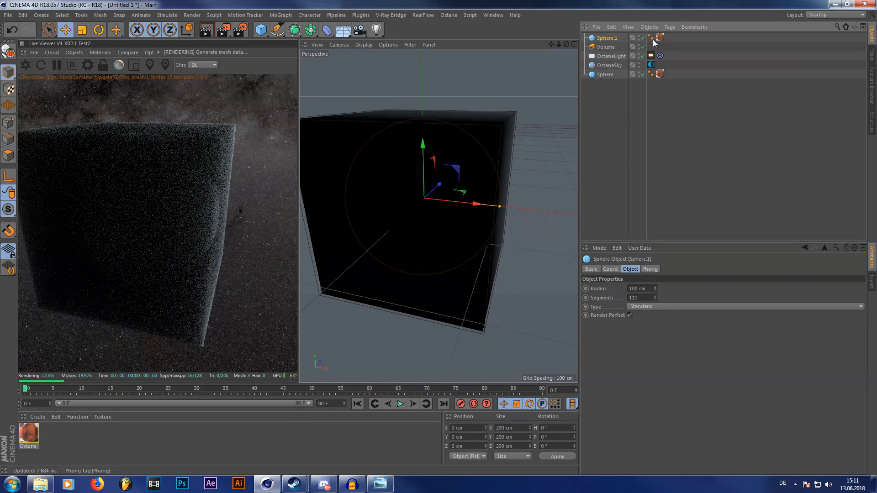
Keep Sphere.1 with its texture tag parented under the Volume object and check the render.
{"action": "left_click", "coordinate": [659, 38]}
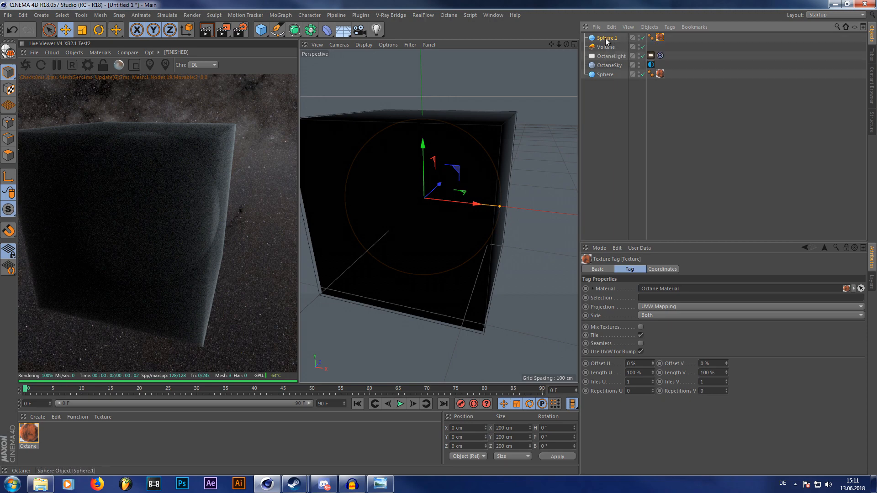
{"action": "left_click", "coordinate": [610, 38]}
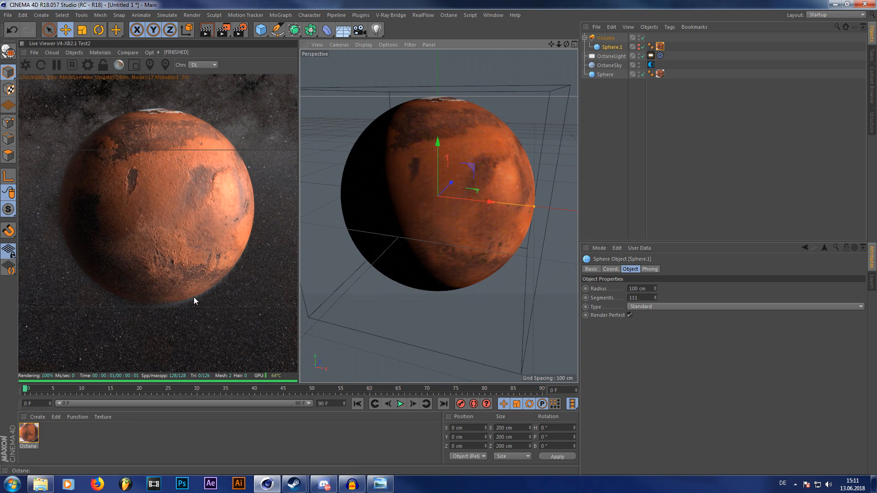
{"action": "mouse_move", "coordinate": [219, 289]}
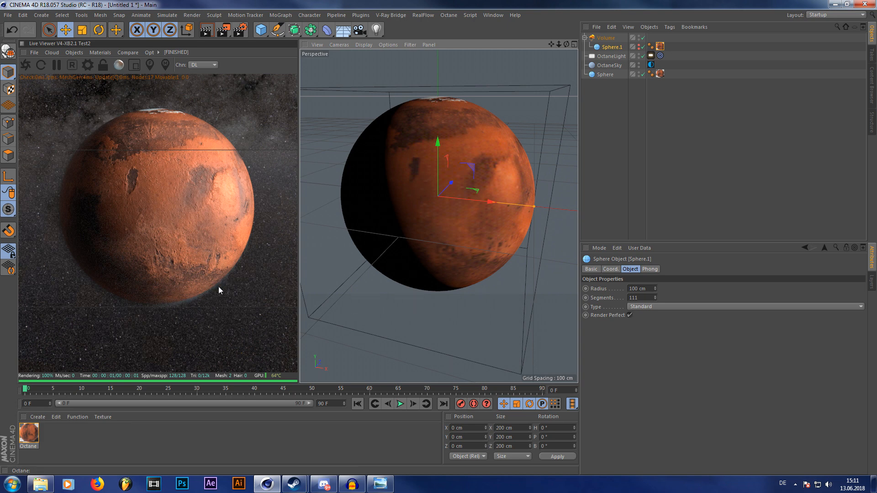
{"action": "mouse_move", "coordinate": [252, 244]}
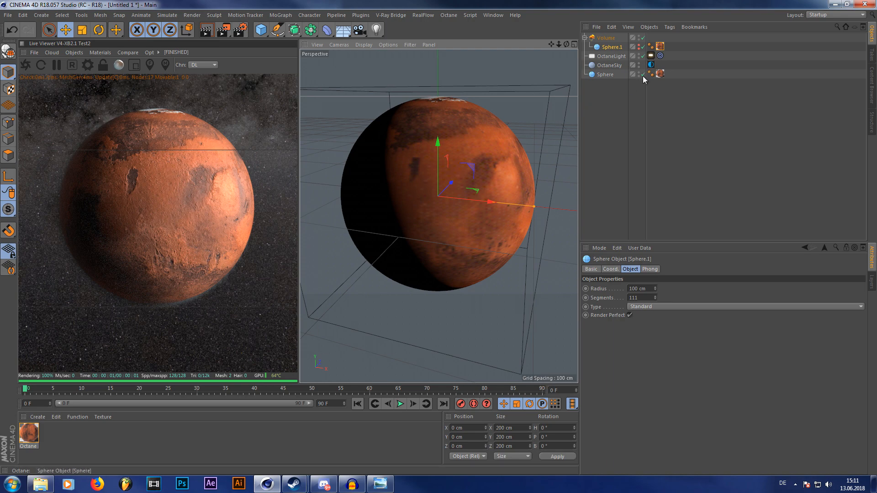
Scale the Mars sphere up to about 202.6 cm and recentre the perspective view on it.
{"action": "left_click", "coordinate": [642, 74]}
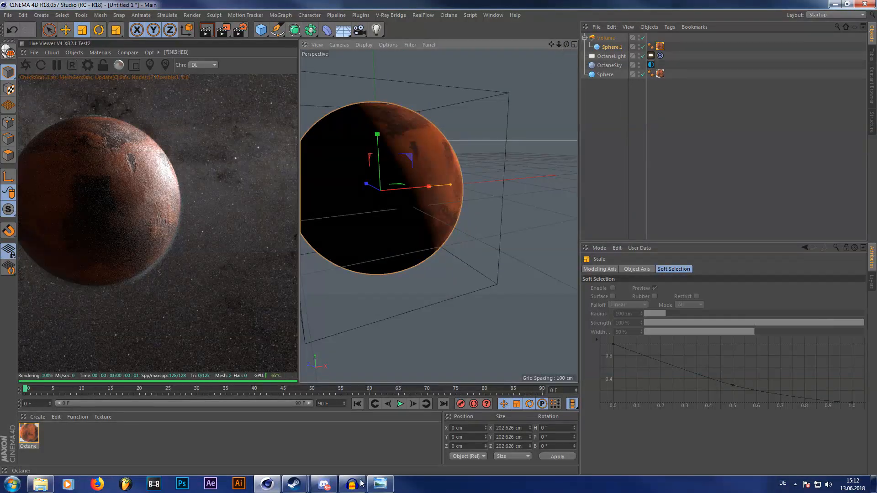
{"action": "left_click", "coordinate": [380, 485]}
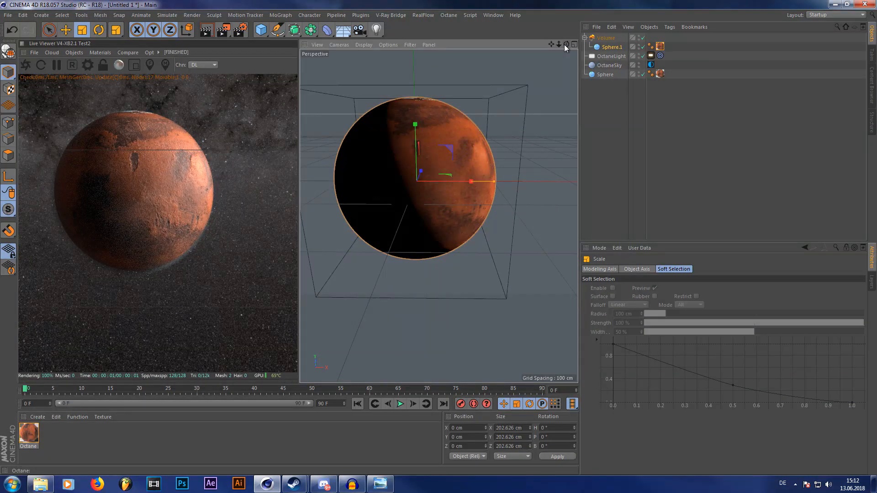
{"action": "mouse_move", "coordinate": [64, 29]}
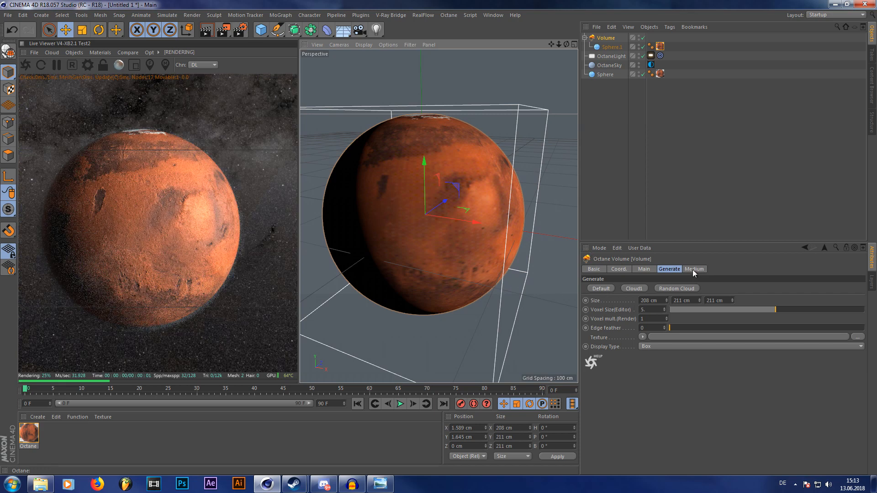
In the Volume Medium, set Density to about 312 and Volume Step Length to 0.424.
{"action": "left_click", "coordinate": [695, 269]}
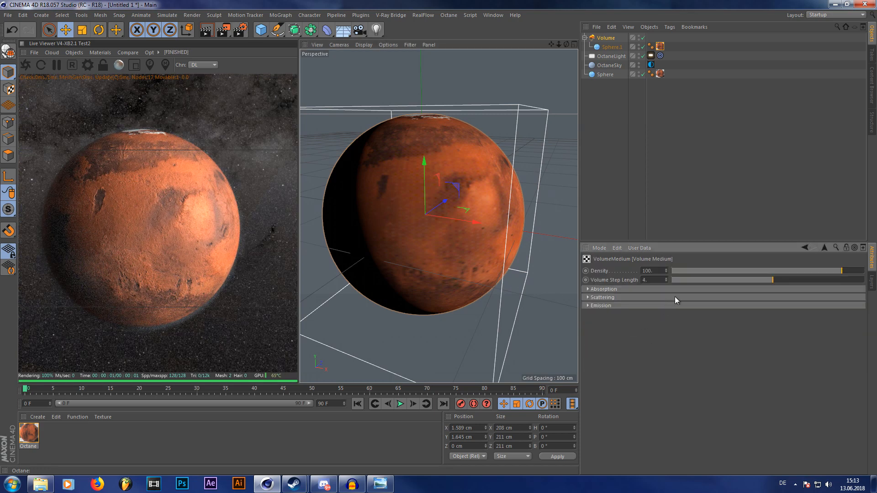
{"action": "mouse_move", "coordinate": [587, 294]}
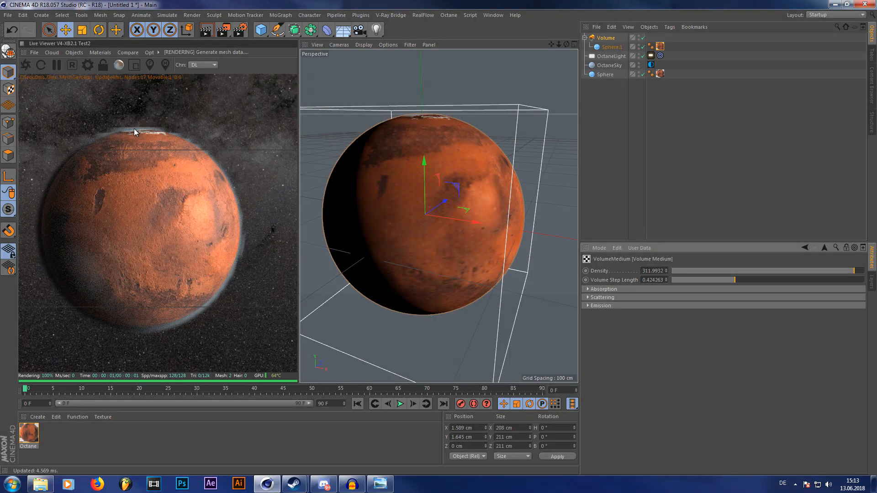
{"action": "mouse_move", "coordinate": [201, 157]}
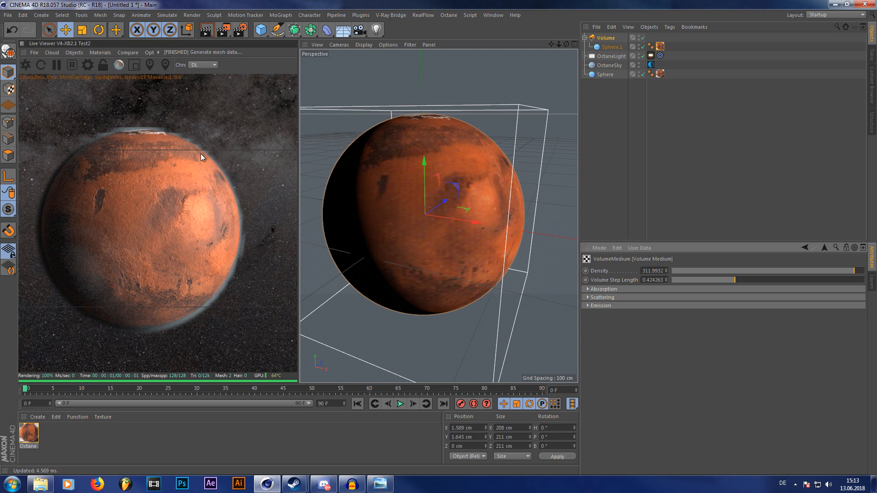
{"action": "mouse_move", "coordinate": [629, 279]}
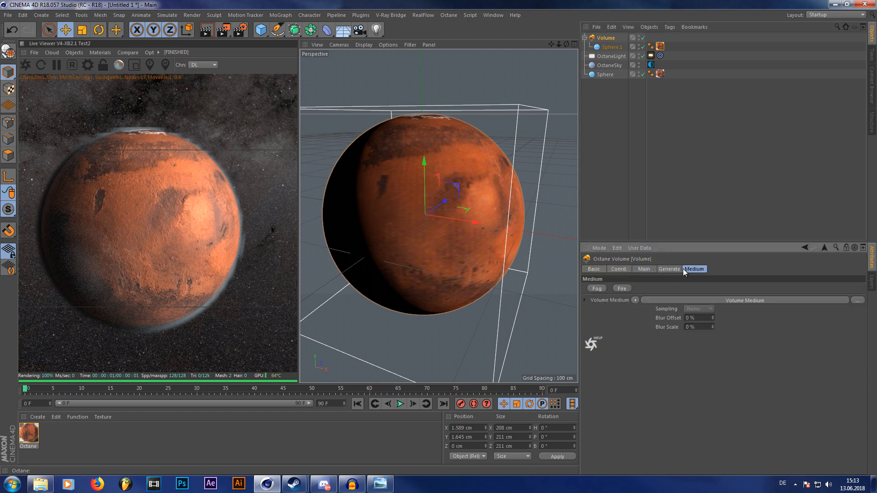
In the Generate tab, lower Voxel Size (Editor) to about 2.15, then return to the medium settings.
{"action": "left_click", "coordinate": [669, 269]}
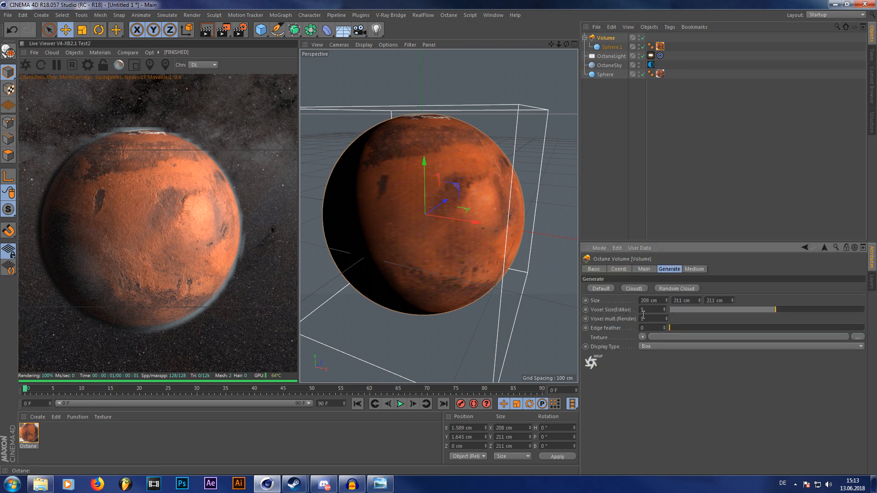
{"action": "mouse_move", "coordinate": [772, 320]}
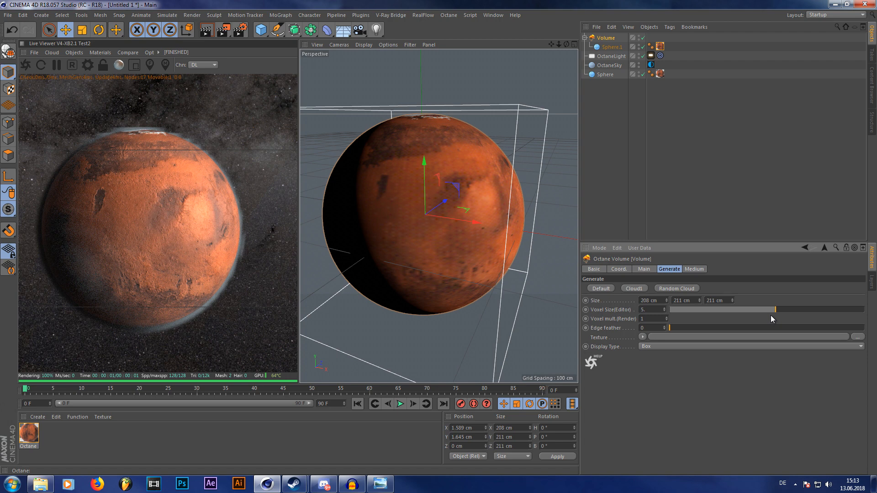
{"action": "mouse_move", "coordinate": [773, 314]}
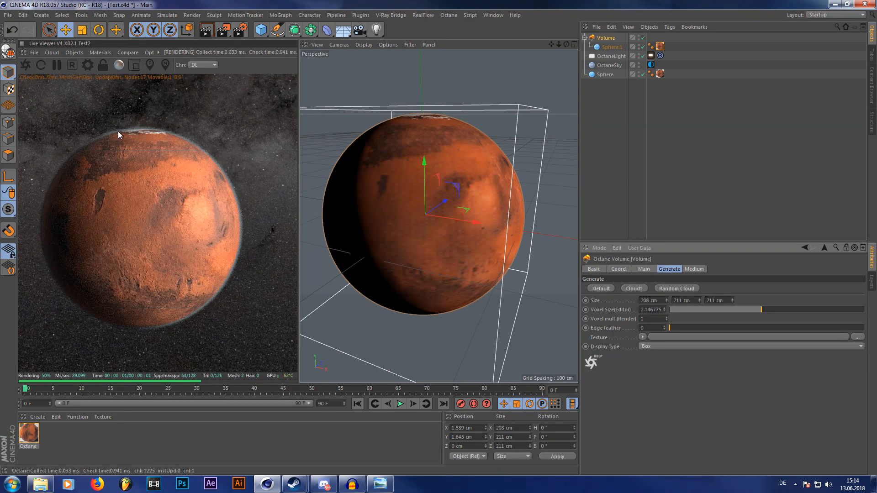
{"action": "mouse_move", "coordinate": [574, 54]}
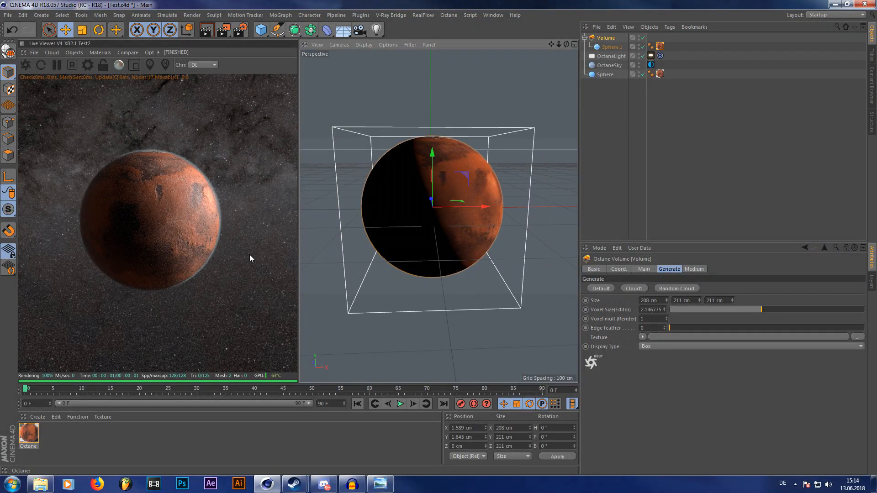
{"action": "mouse_move", "coordinate": [697, 269]}
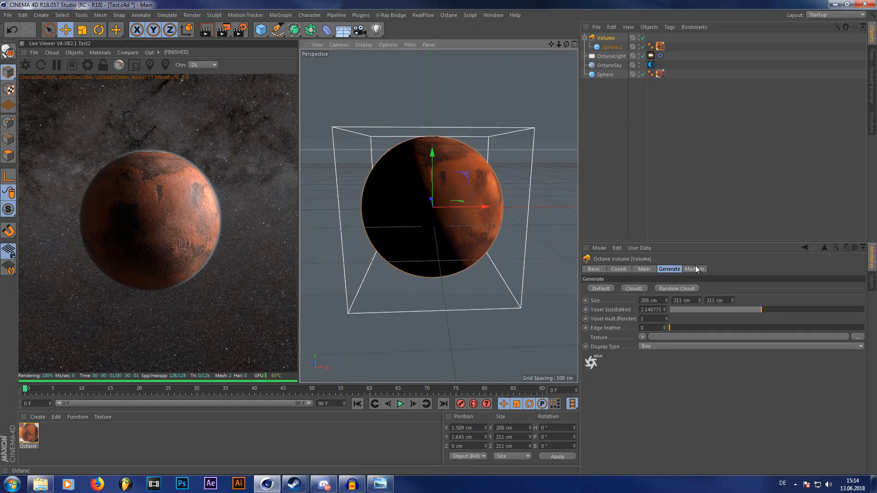
{"action": "left_click", "coordinate": [694, 268]}
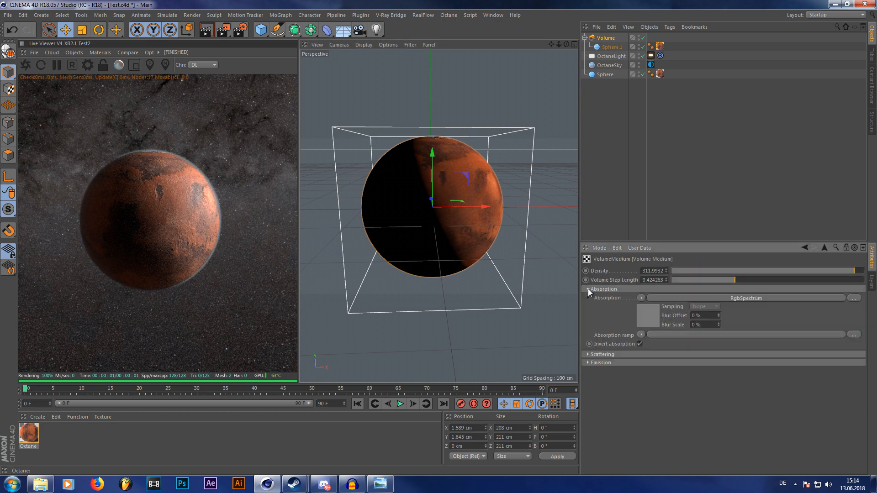
Pick a saturated orange (H 20°, S 100%, V 100%) for the scattering spectrum colour.
{"action": "left_click", "coordinate": [588, 355]}
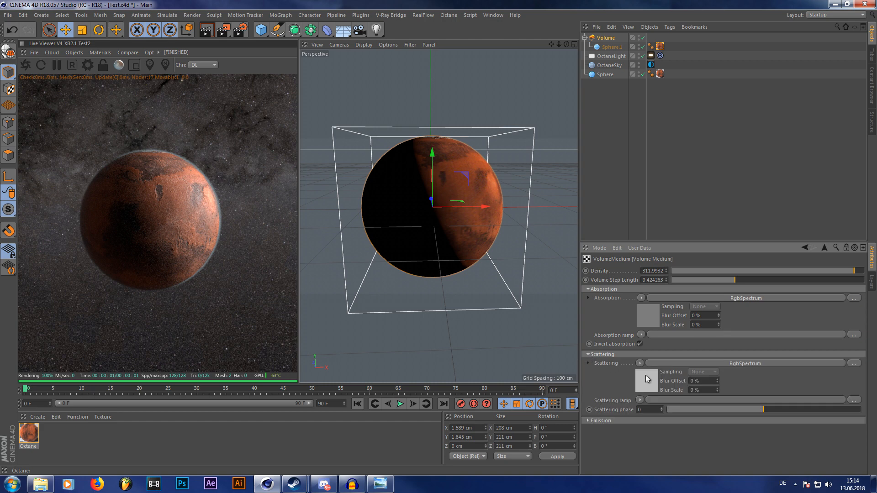
{"action": "left_click", "coordinate": [644, 379]}
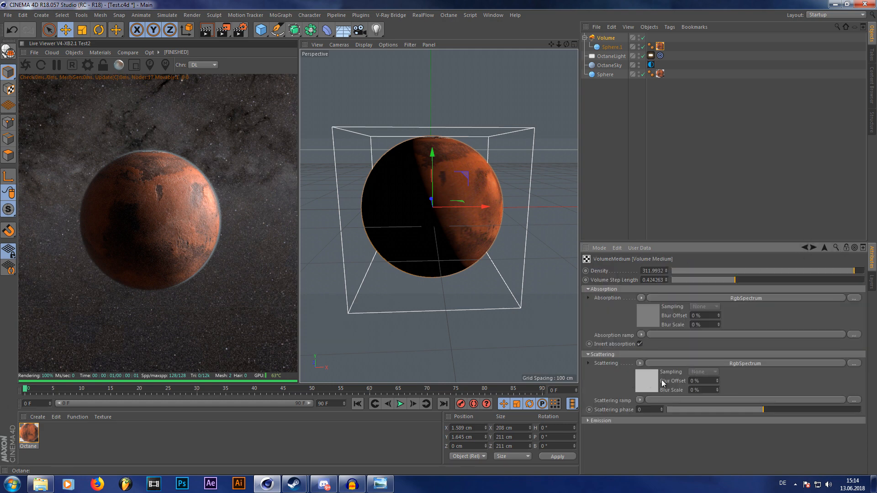
{"action": "left_click", "coordinate": [647, 380]}
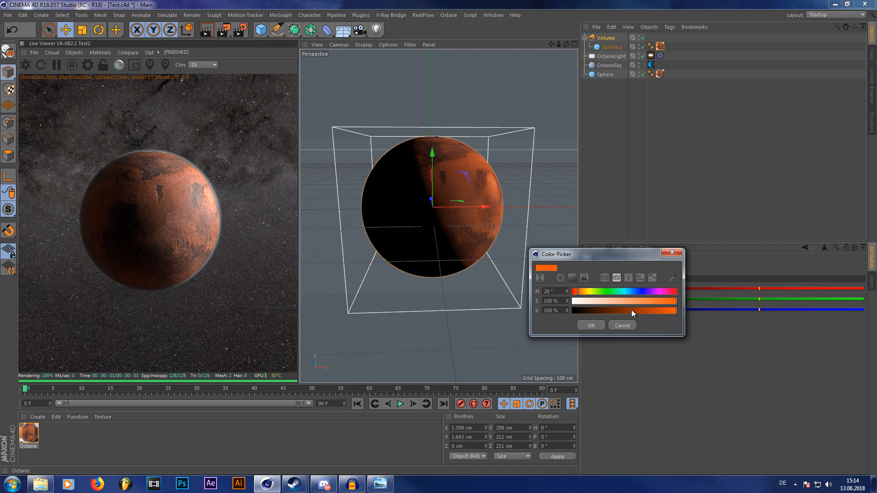
Confirm the orange, then lower the first spectrum's saturation to about 42%.
{"action": "left_click", "coordinate": [591, 325]}
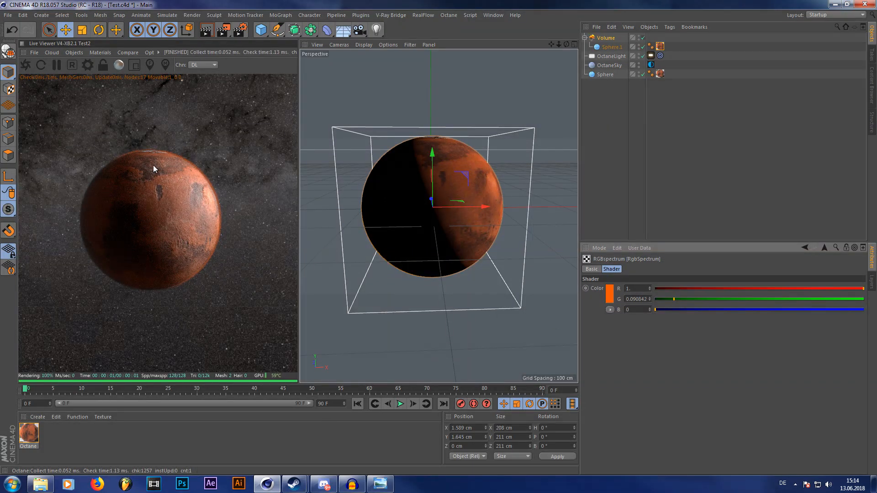
{"action": "mouse_move", "coordinate": [609, 300]}
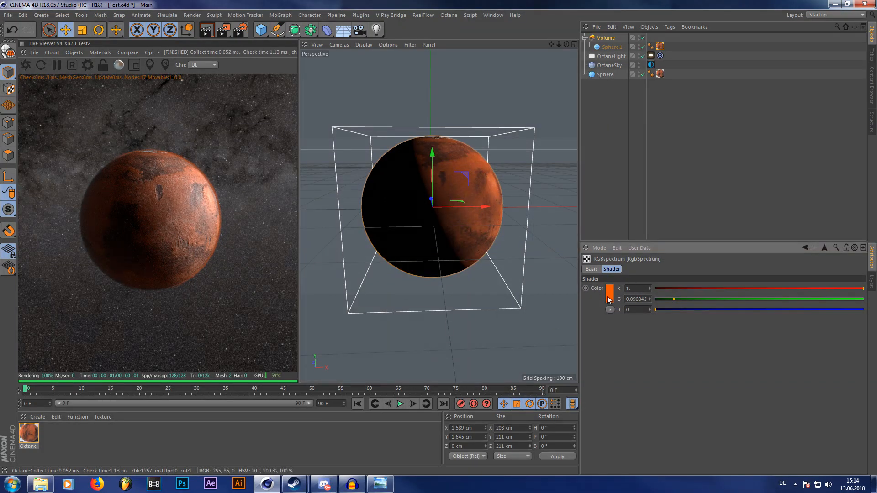
{"action": "left_click", "coordinate": [608, 288]}
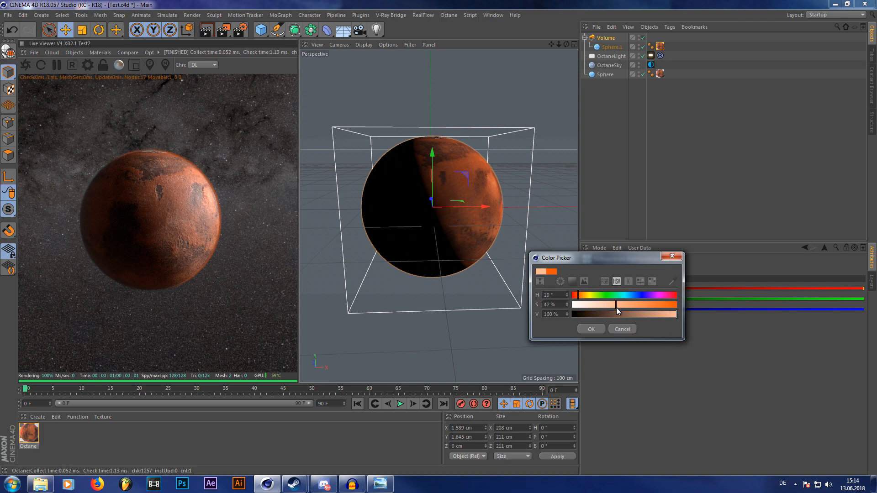
{"action": "left_click", "coordinate": [591, 329]}
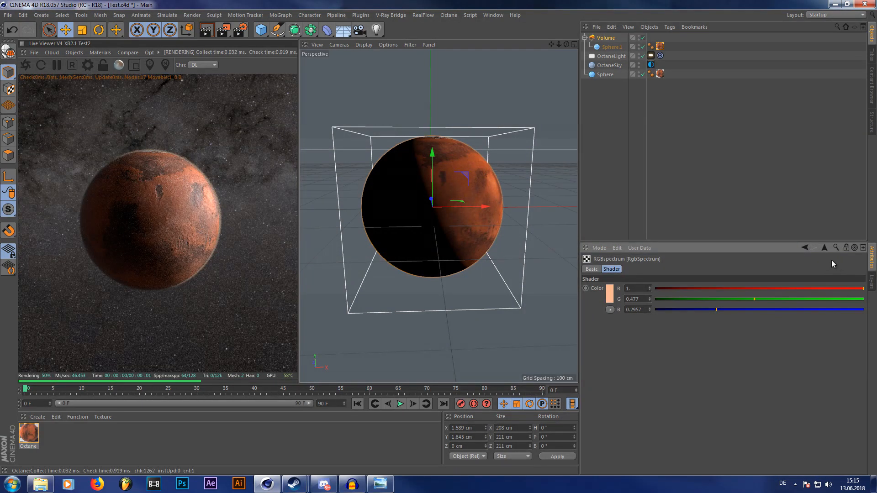
{"action": "left_click", "coordinate": [597, 288]}
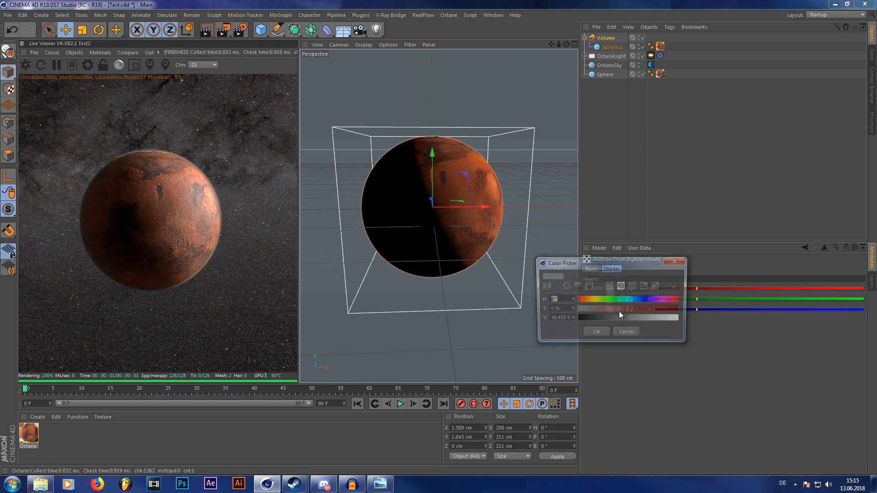
Tint the second, white spectrum a pale peach at hue 25°, saturation 28%.
{"action": "left_click", "coordinate": [595, 331]}
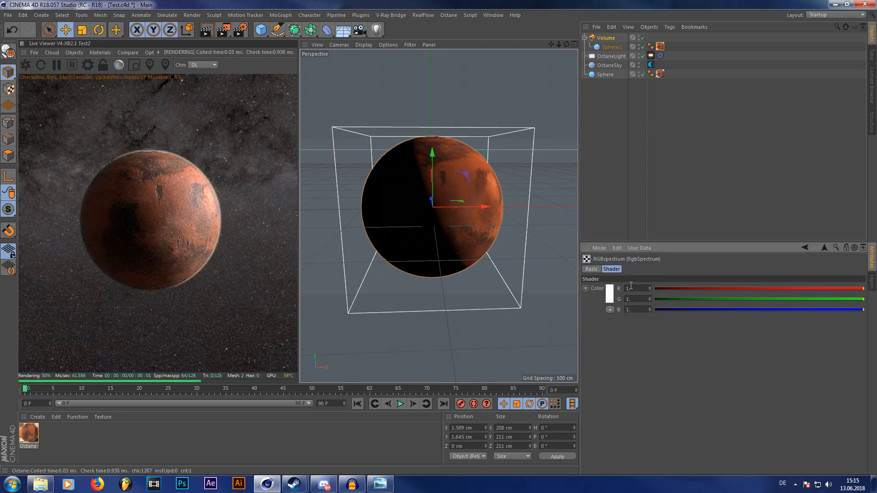
{"action": "left_click", "coordinate": [603, 289]}
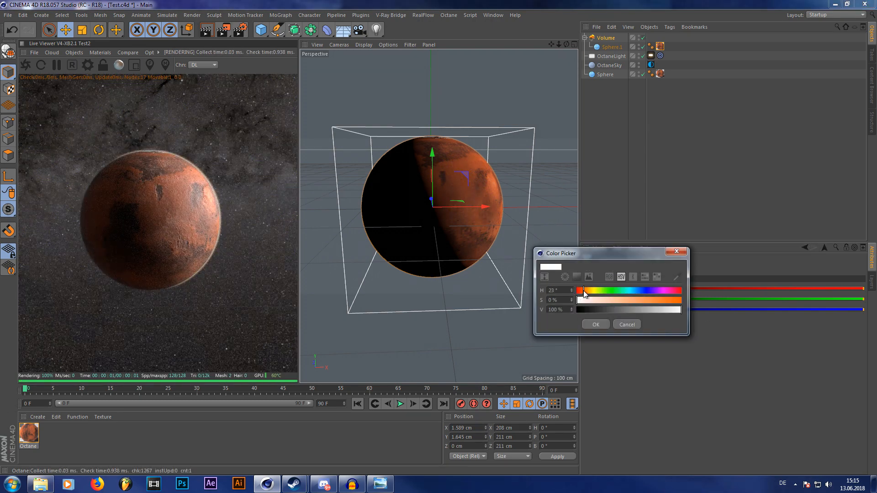
{"action": "left_click", "coordinate": [594, 324]}
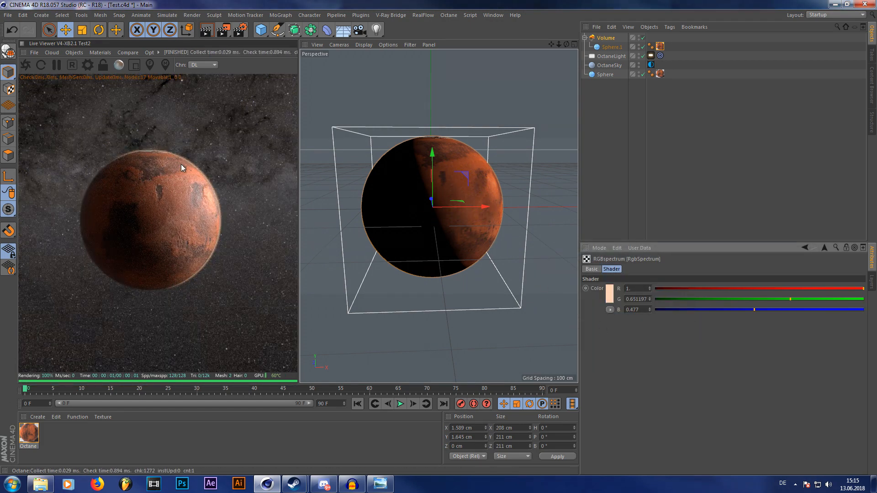
{"action": "left_click", "coordinate": [597, 289]}
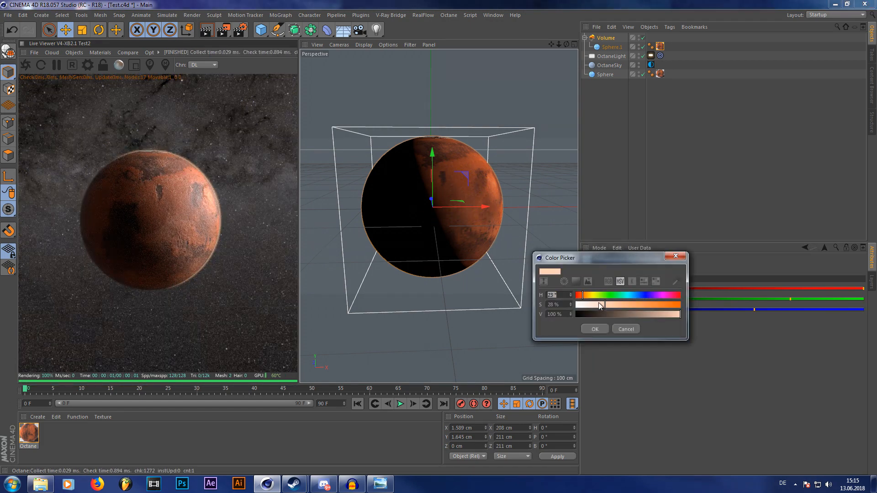
{"action": "left_click", "coordinate": [594, 329]}
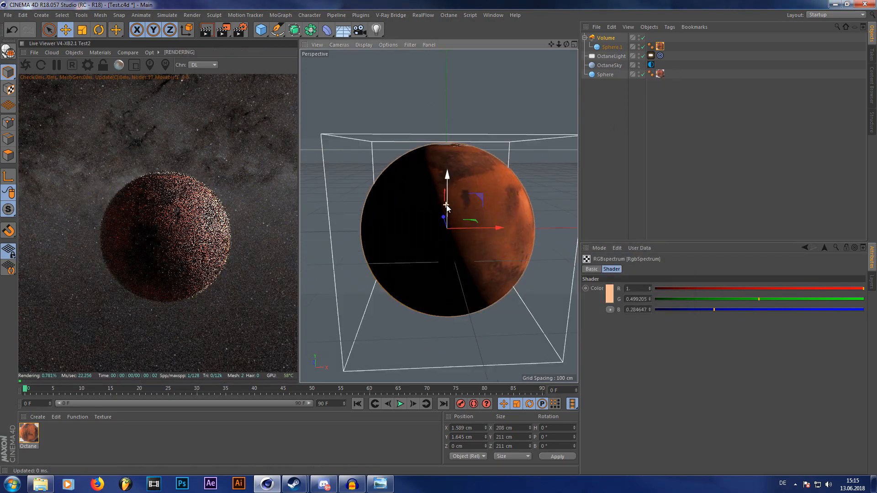
Add an Octane camera and set the fog volume's colour to orange (H 30°, S 62%, V 100%).
{"action": "left_click", "coordinate": [149, 52]}
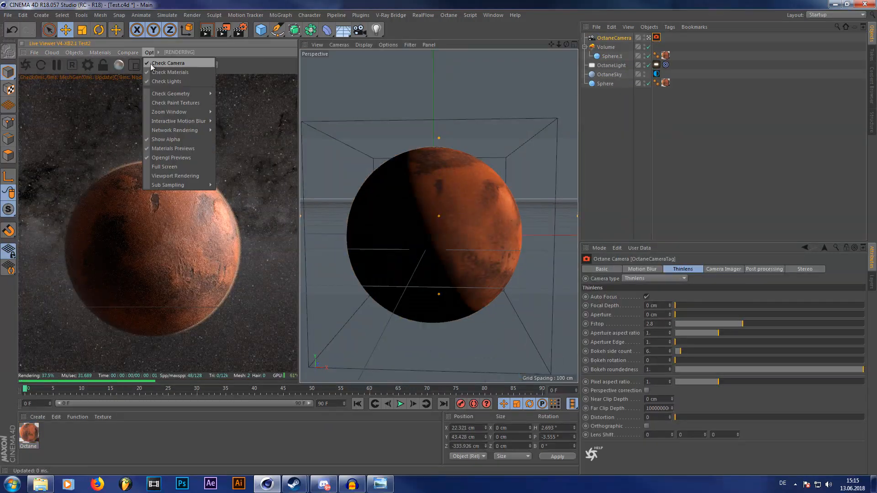
{"action": "left_click", "coordinate": [612, 65]}
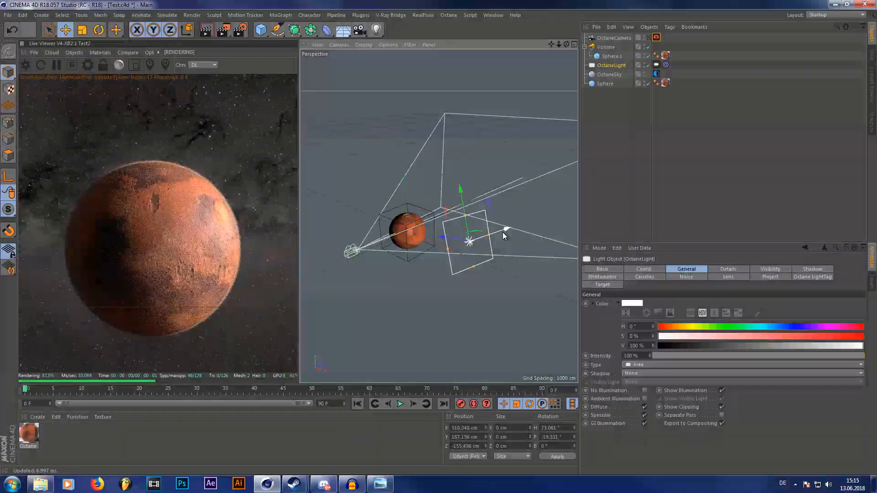
{"action": "left_click", "coordinate": [606, 47]}
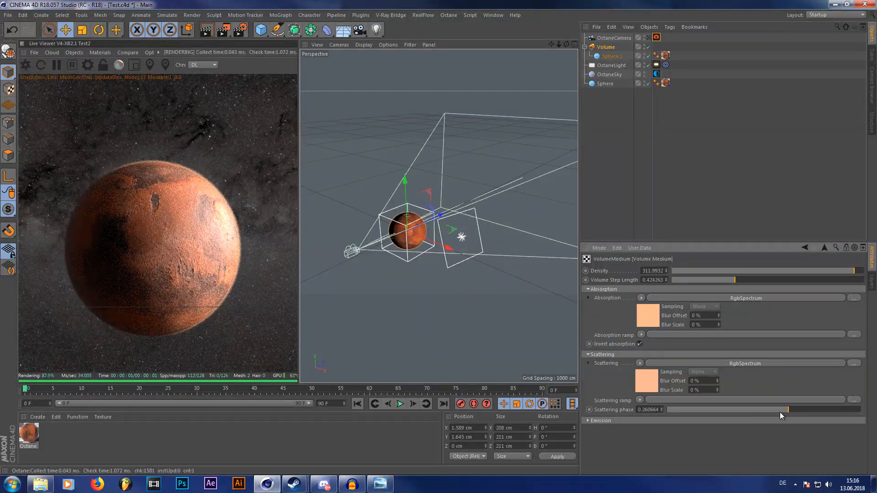
{"action": "left_click", "coordinate": [648, 382]}
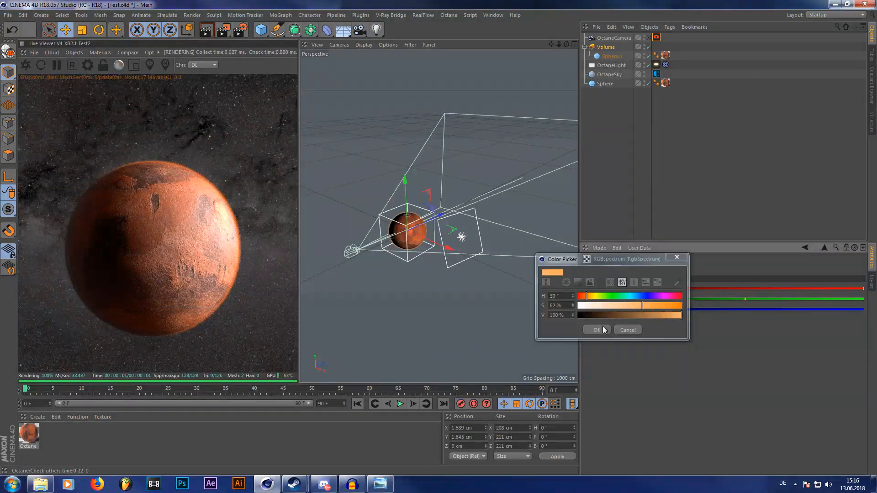
{"action": "left_click", "coordinate": [596, 330]}
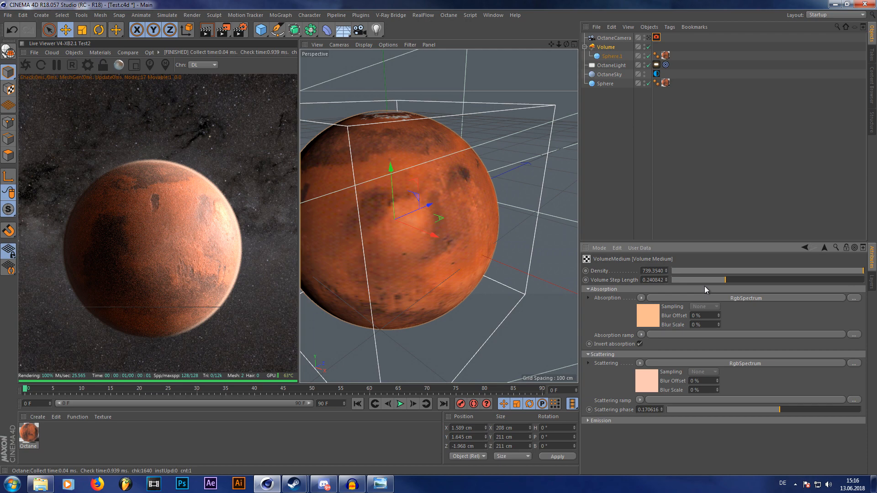
{"action": "mouse_move", "coordinate": [340, 276]}
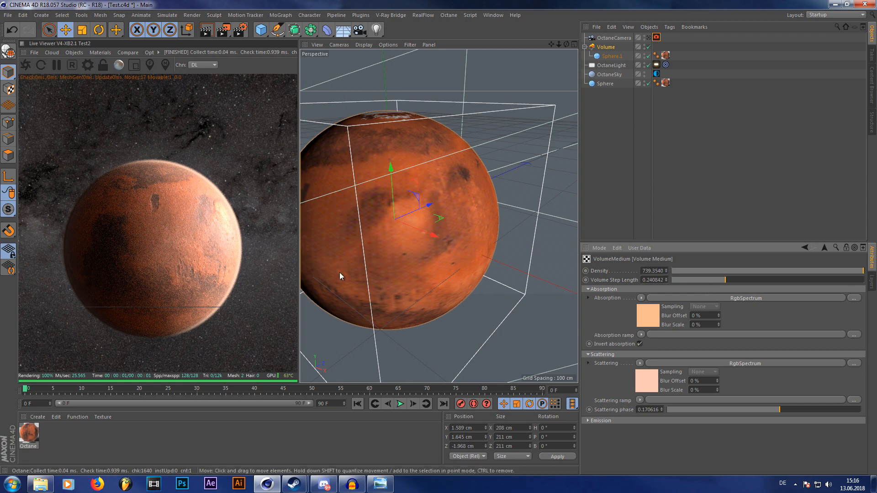
{"action": "mouse_move", "coordinate": [176, 245]}
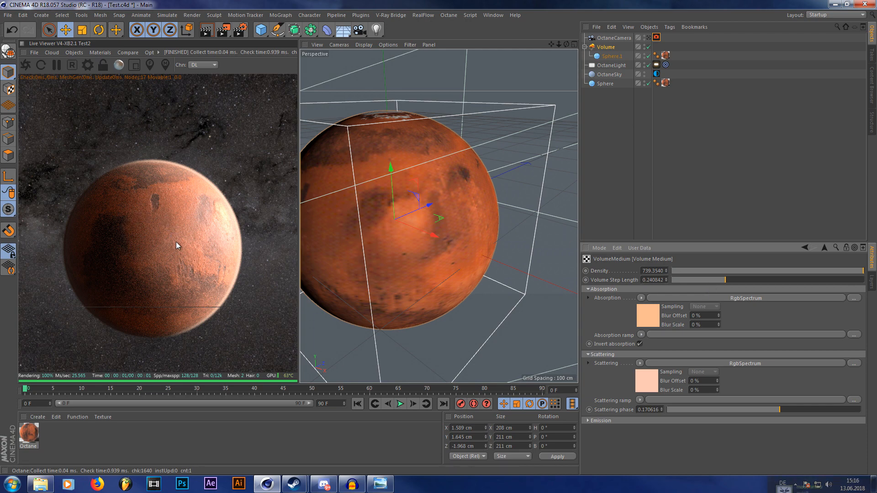
{"action": "mouse_move", "coordinate": [172, 201]}
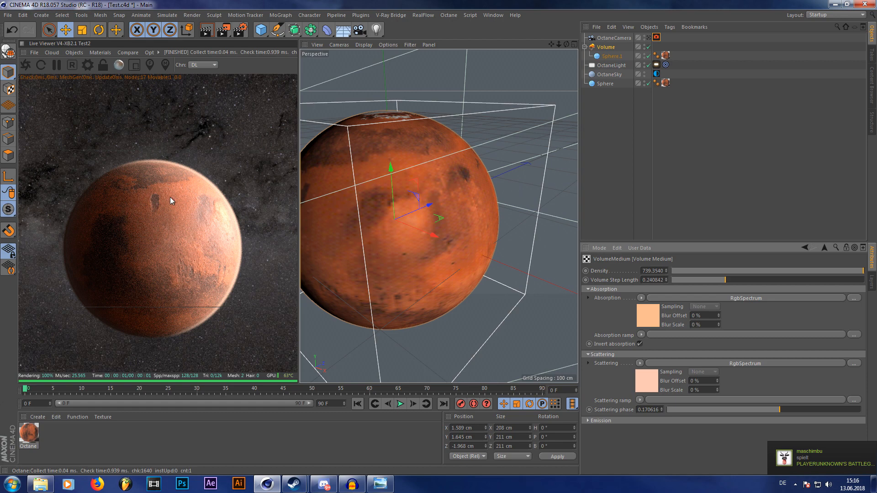
{"action": "mouse_move", "coordinate": [174, 250]}
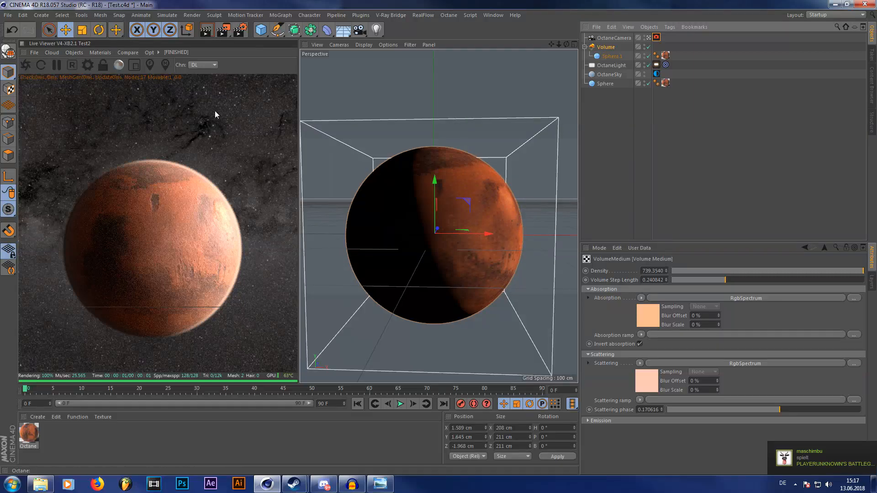
Set the Live Viewer to PT and move the Octane camera into a close-up at 75.5 mm.
{"action": "left_click", "coordinate": [203, 64]}
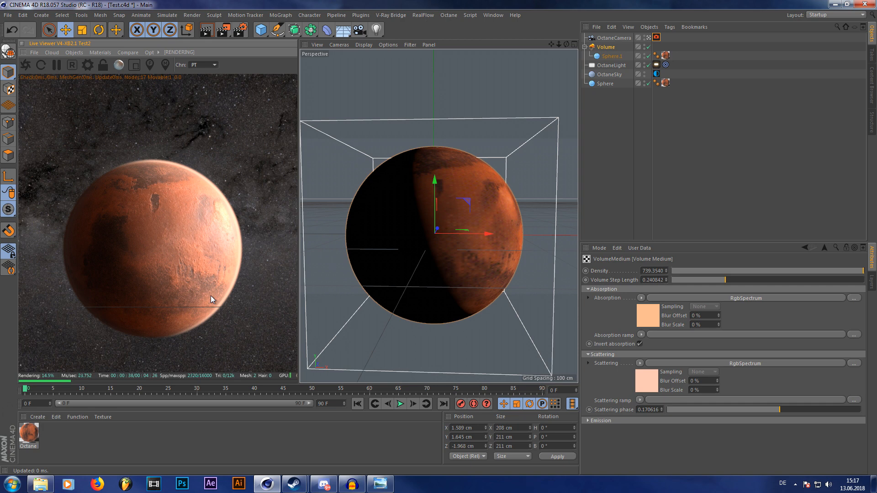
{"action": "mouse_move", "coordinate": [218, 365]}
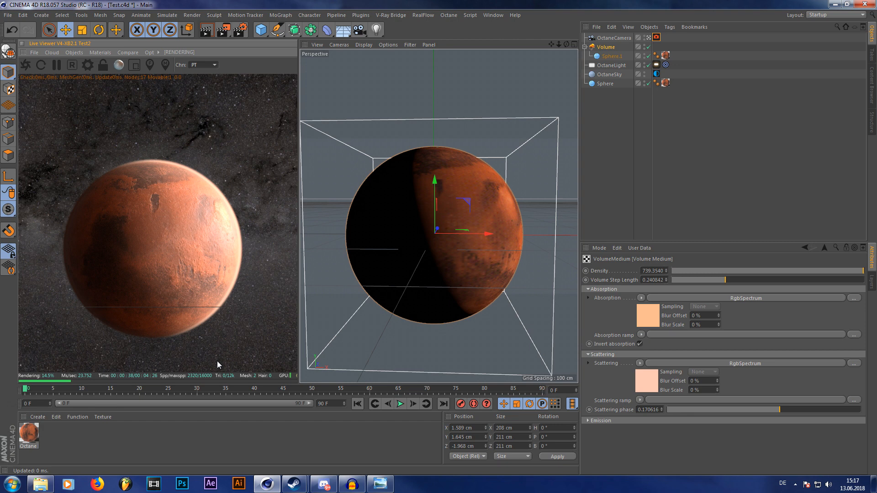
{"action": "mouse_move", "coordinate": [164, 197]}
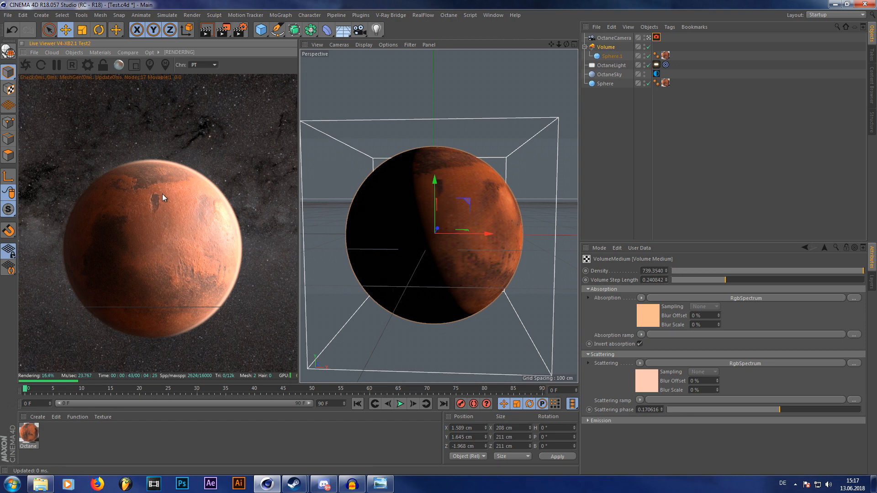
{"action": "mouse_move", "coordinate": [237, 219]}
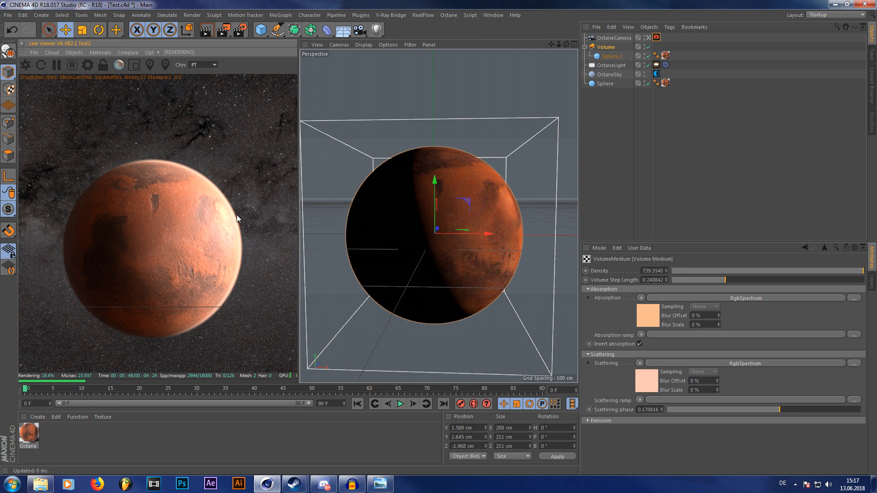
{"action": "mouse_move", "coordinate": [168, 181]}
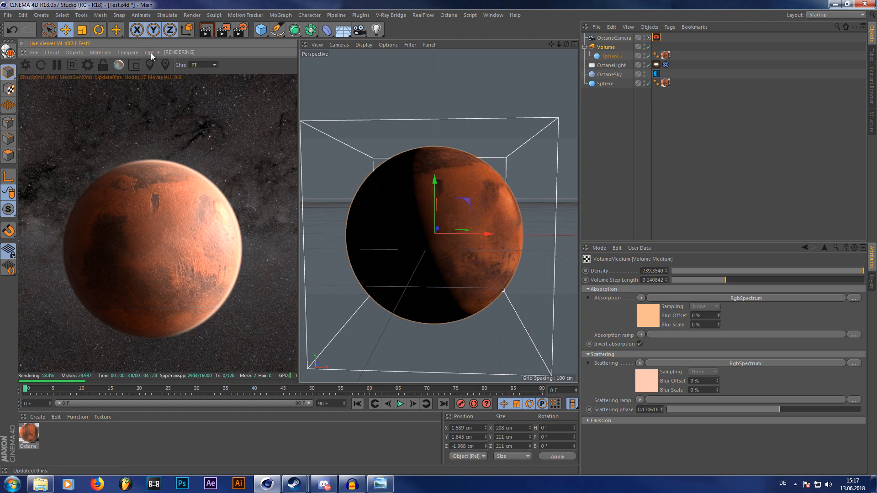
{"action": "left_click", "coordinate": [614, 38]}
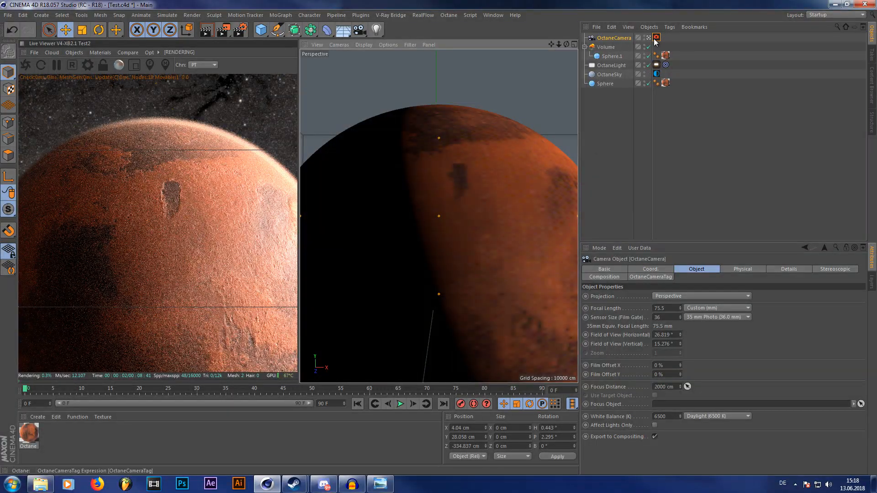
Show the OctaneCameraTag lens properties and the Octane Settings window (200 max samples).
{"action": "left_click", "coordinate": [656, 37]}
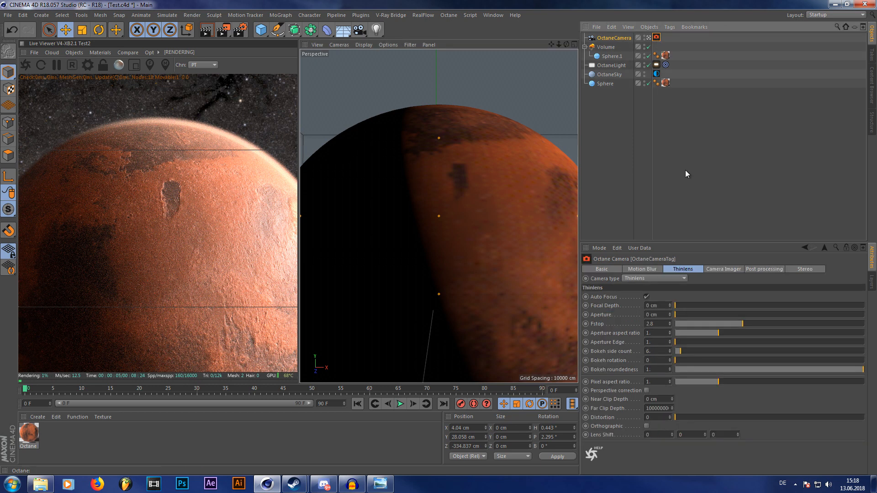
{"action": "left_click", "coordinate": [448, 15]}
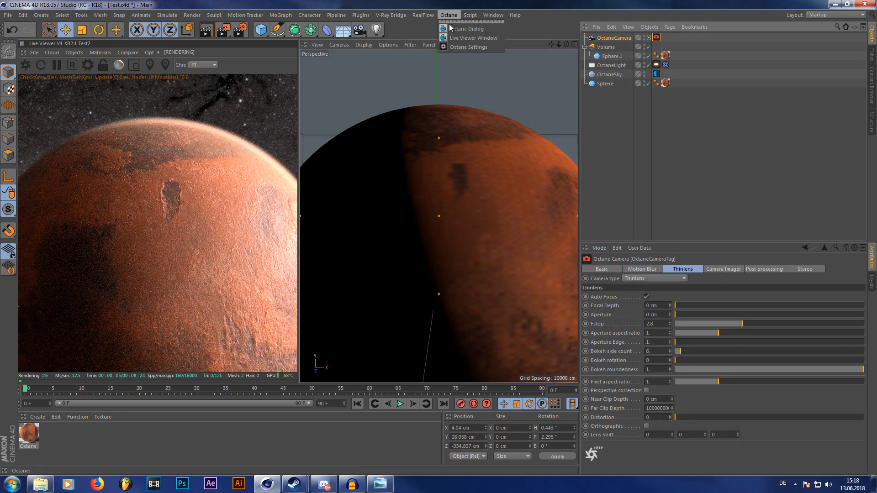
{"action": "left_click", "coordinate": [469, 47]}
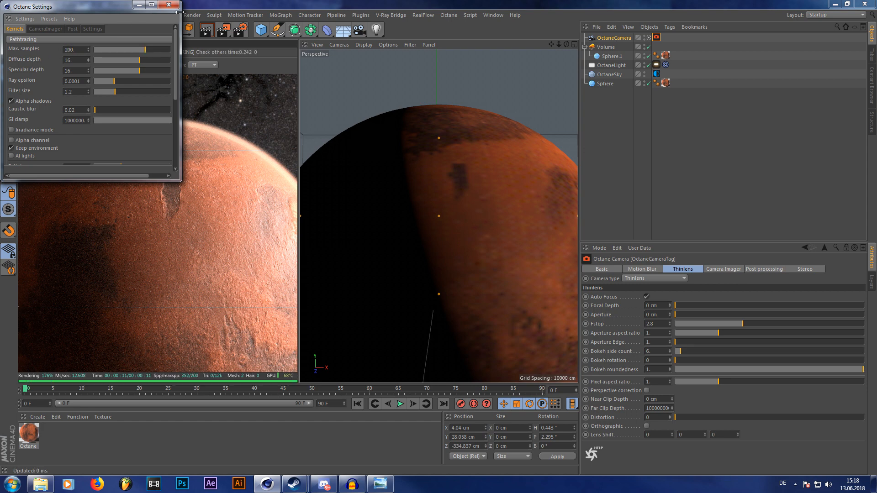
Try several film responses, settling on DSCS315_3 with exposure 1.24 and gamma 1.17.
{"action": "left_click", "coordinate": [168, 6]}
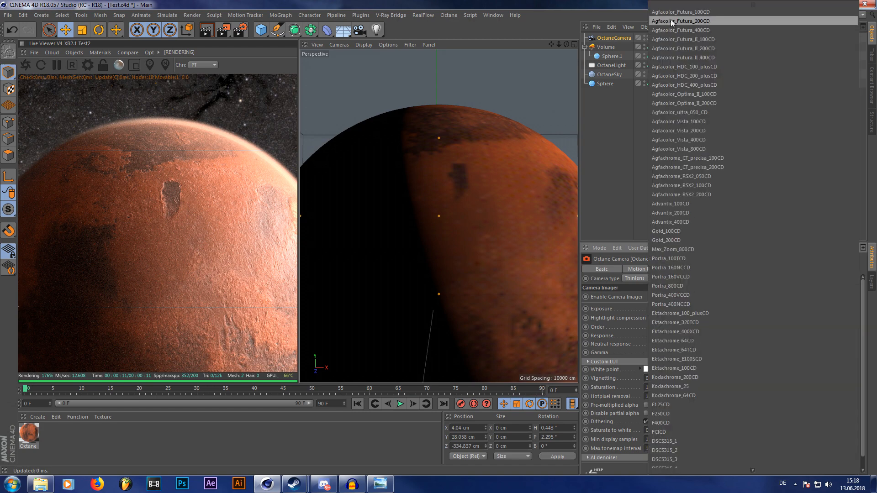
{"action": "left_click", "coordinate": [685, 76]}
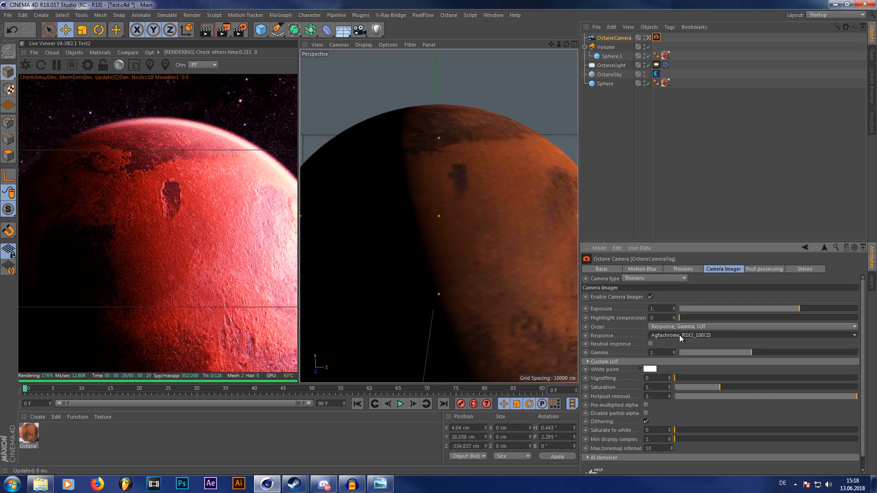
{"action": "left_click", "coordinate": [749, 335]}
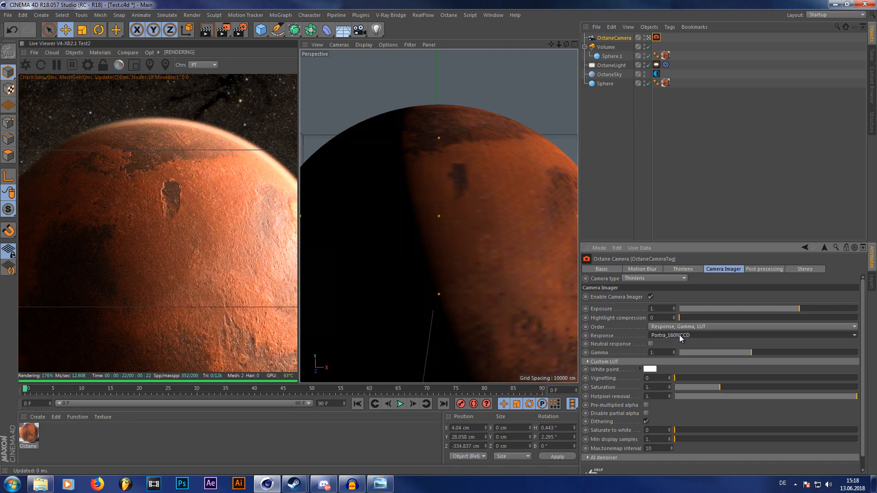
{"action": "left_click", "coordinate": [753, 336]}
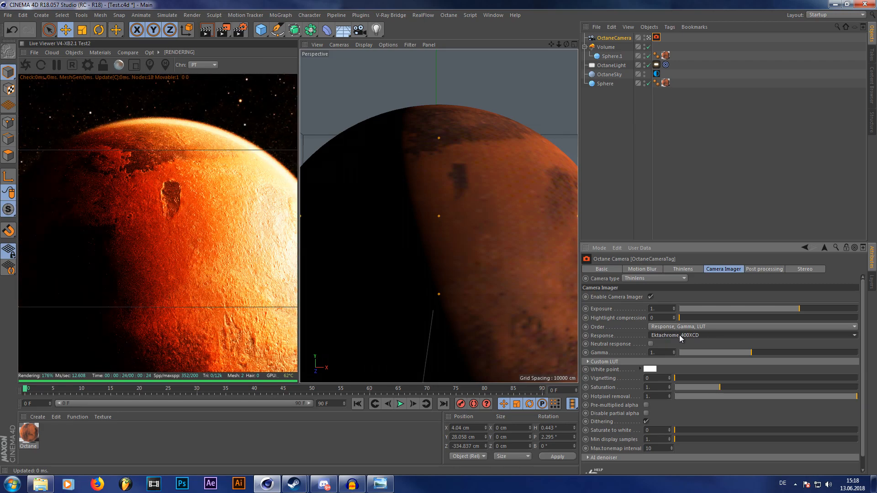
{"action": "left_click", "coordinate": [752, 336]}
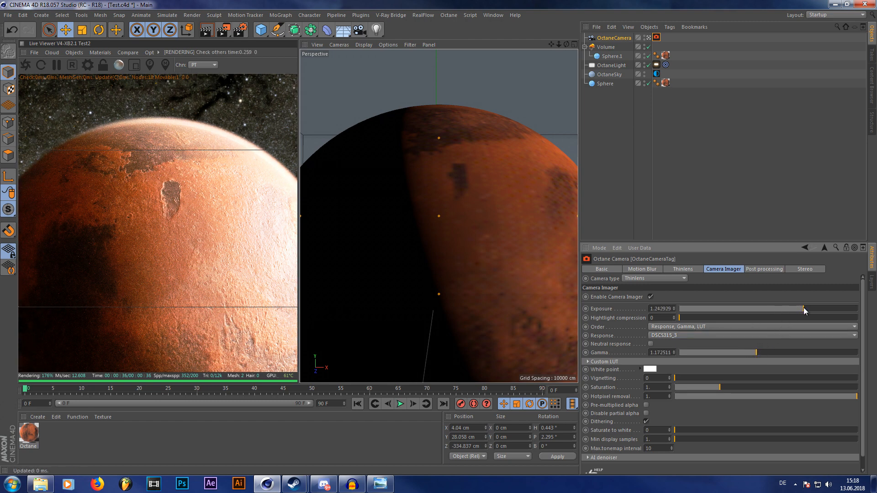
Enable post processing with bloom power about 38.5 and reopen the reference picture.
{"action": "left_click", "coordinate": [764, 269]}
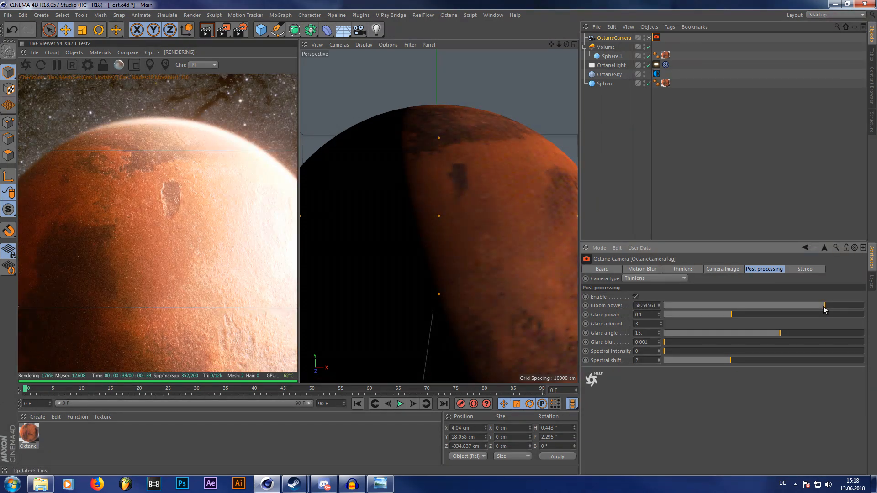
{"action": "mouse_move", "coordinate": [109, 156]}
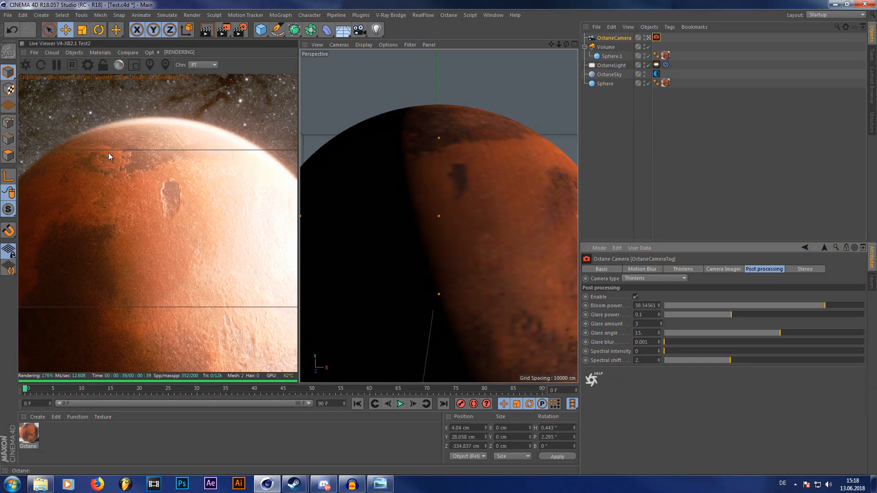
{"action": "mouse_move", "coordinate": [322, 120]}
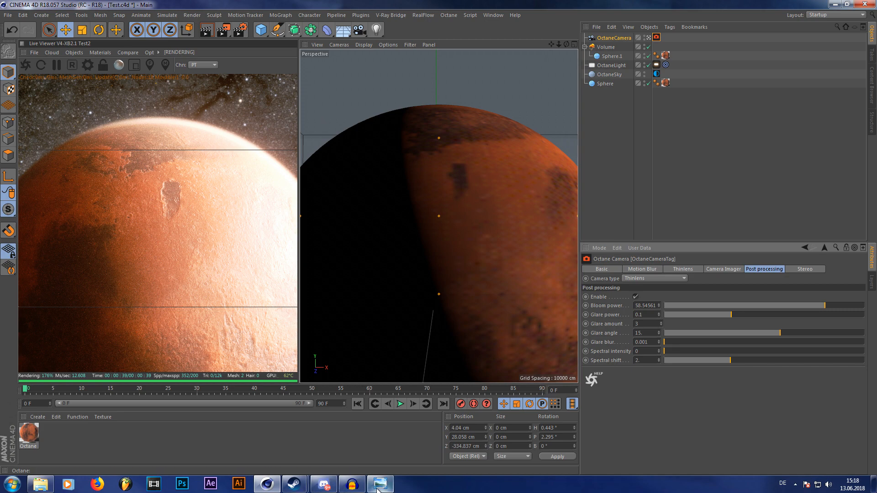
{"action": "left_click", "coordinate": [380, 484]}
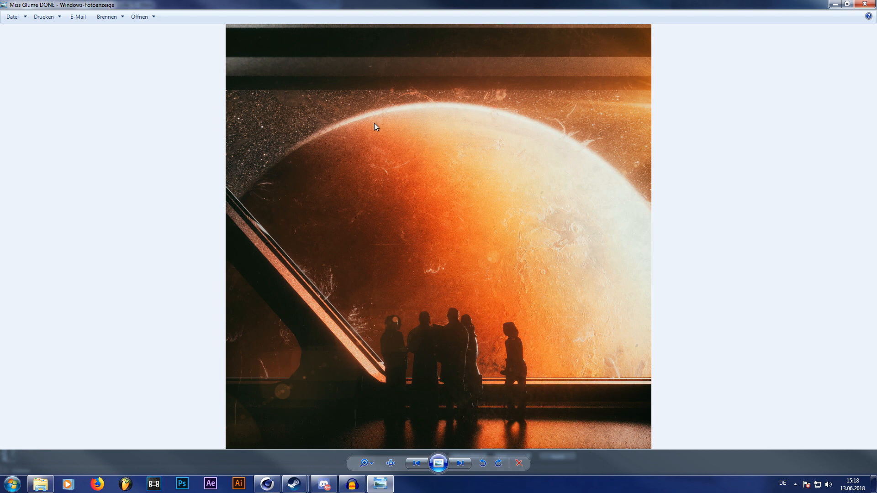
{"action": "mouse_move", "coordinate": [640, 206]}
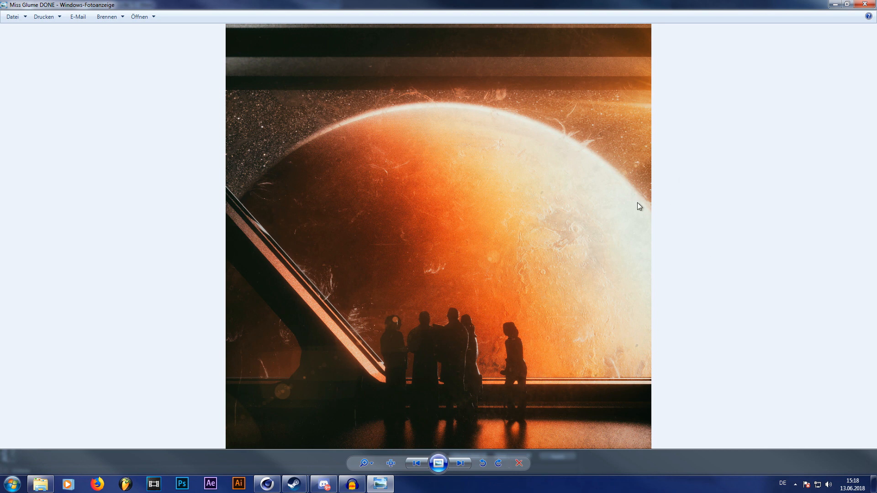
{"action": "mouse_move", "coordinate": [385, 137]}
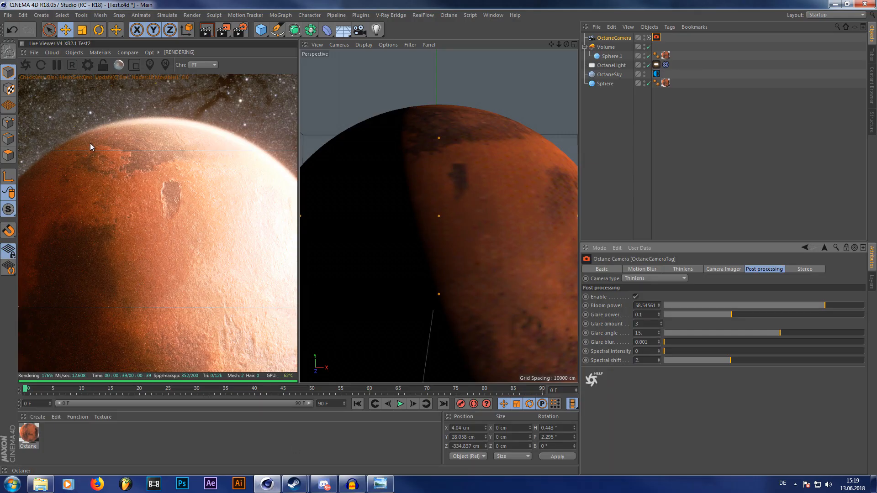
{"action": "mouse_move", "coordinate": [191, 126]}
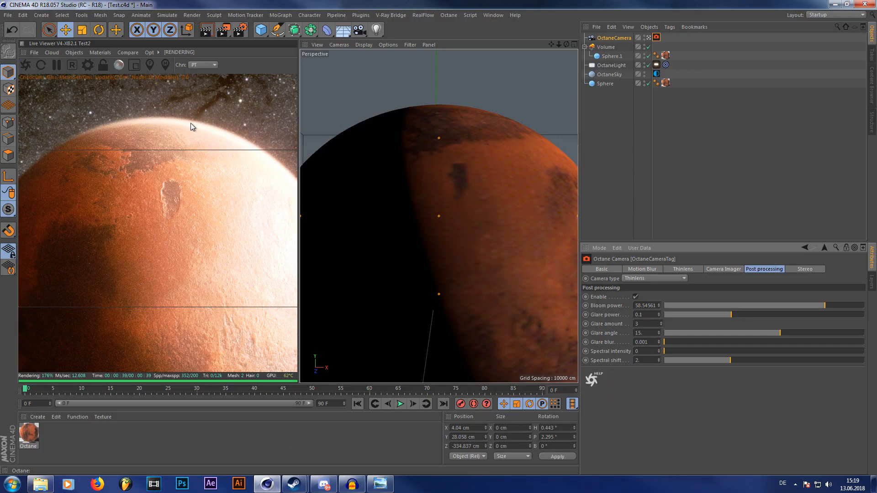
{"action": "mouse_move", "coordinate": [329, 282]}
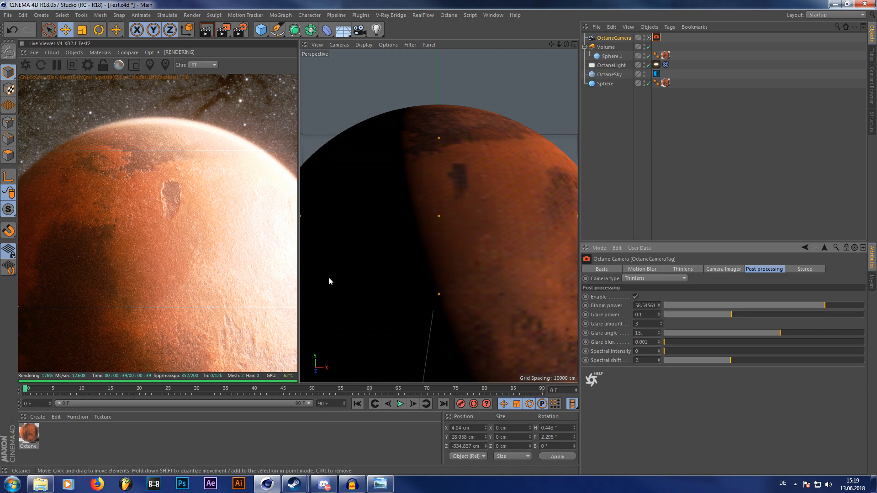